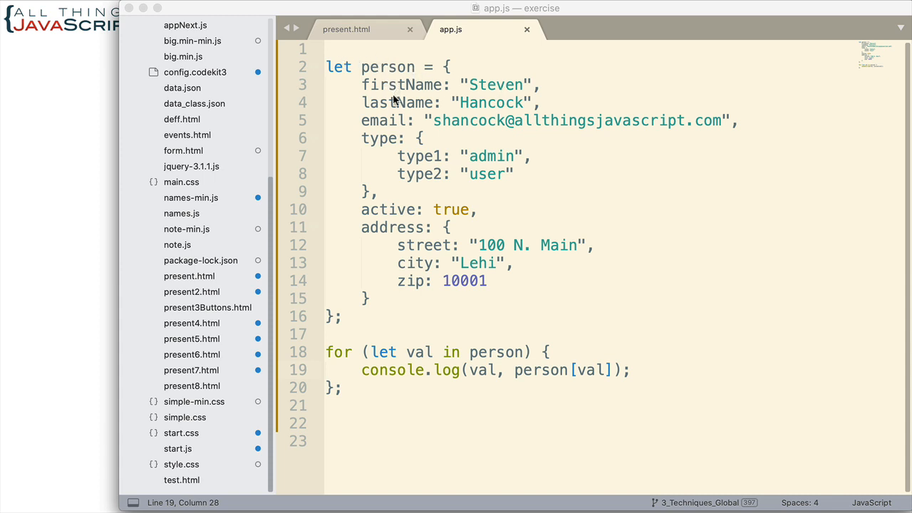
{"action": "mouse_move", "coordinate": [412, 123]}
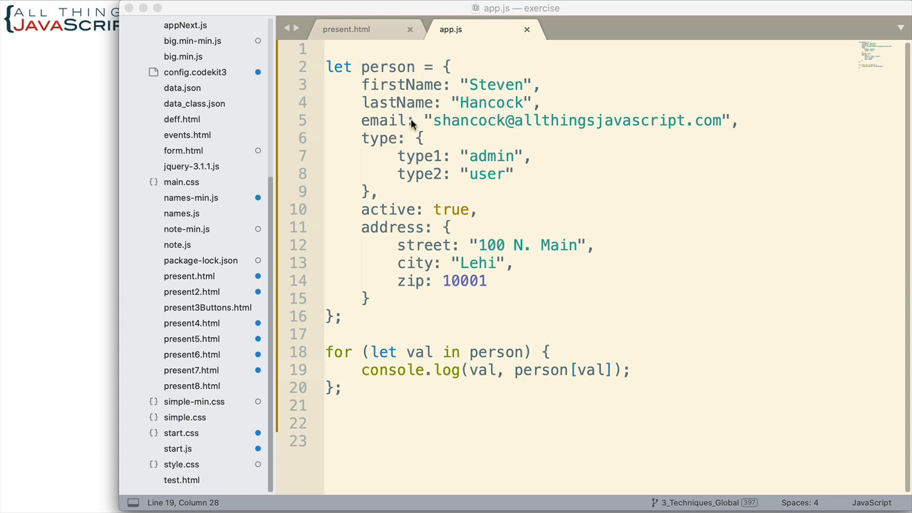
{"action": "mouse_move", "coordinate": [427, 138]}
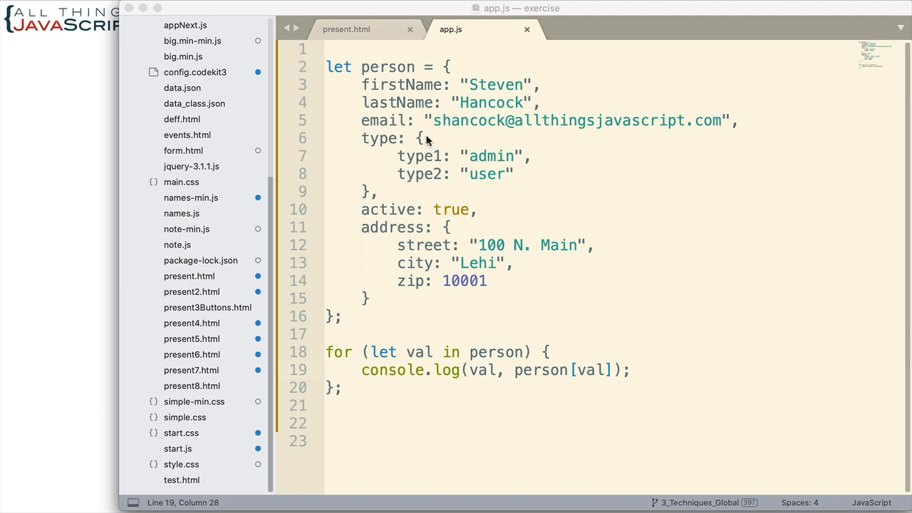
{"action": "mouse_move", "coordinate": [422, 127]}
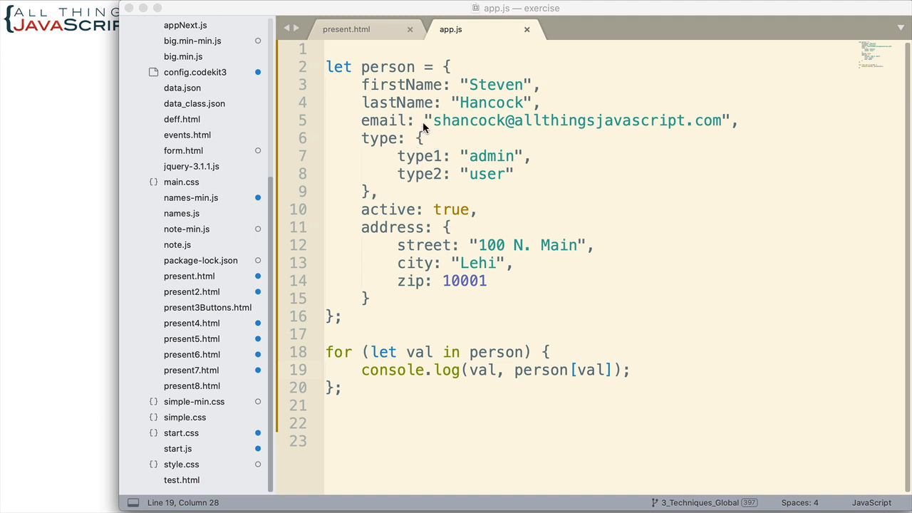
{"action": "mouse_move", "coordinate": [406, 233]}
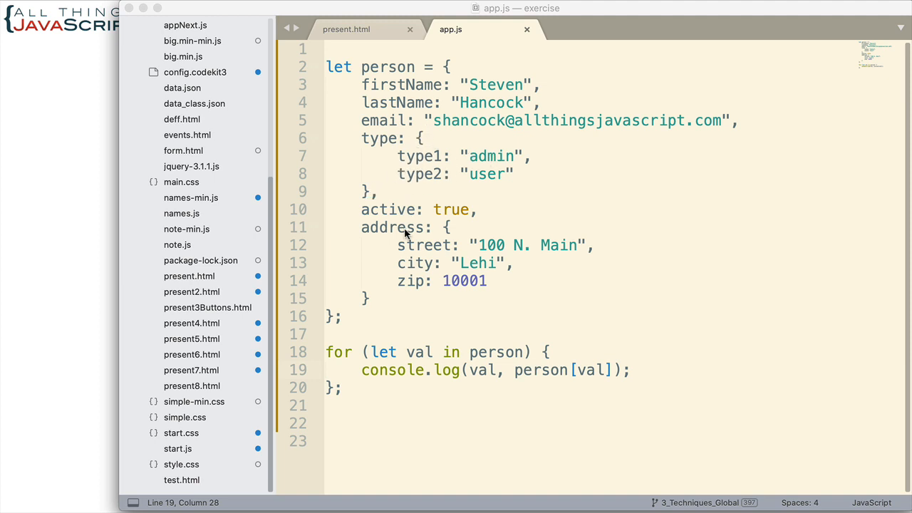
{"action": "mouse_move", "coordinate": [449, 228]}
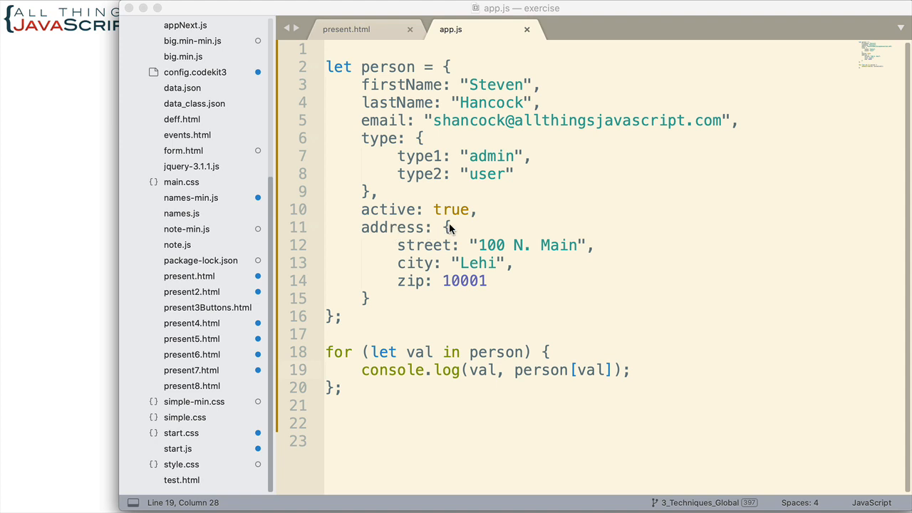
{"action": "mouse_move", "coordinate": [392, 311]}
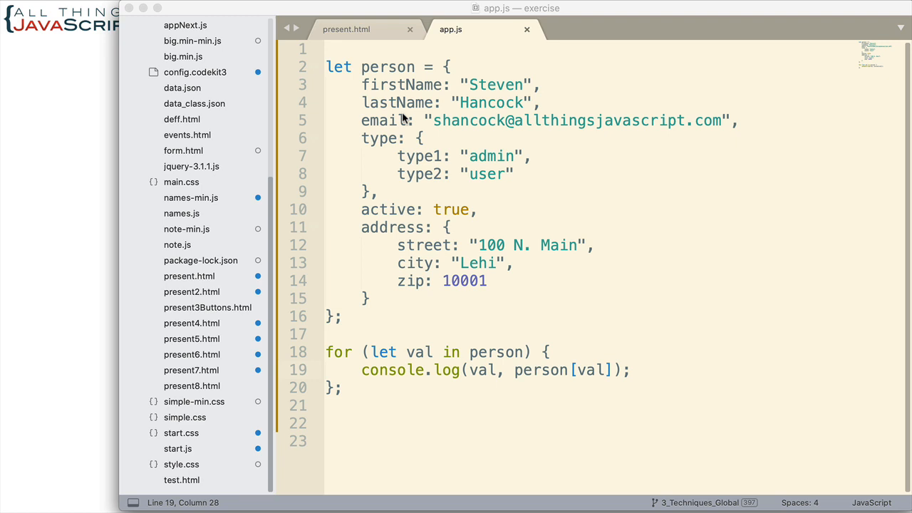
{"action": "mouse_move", "coordinate": [467, 63]}
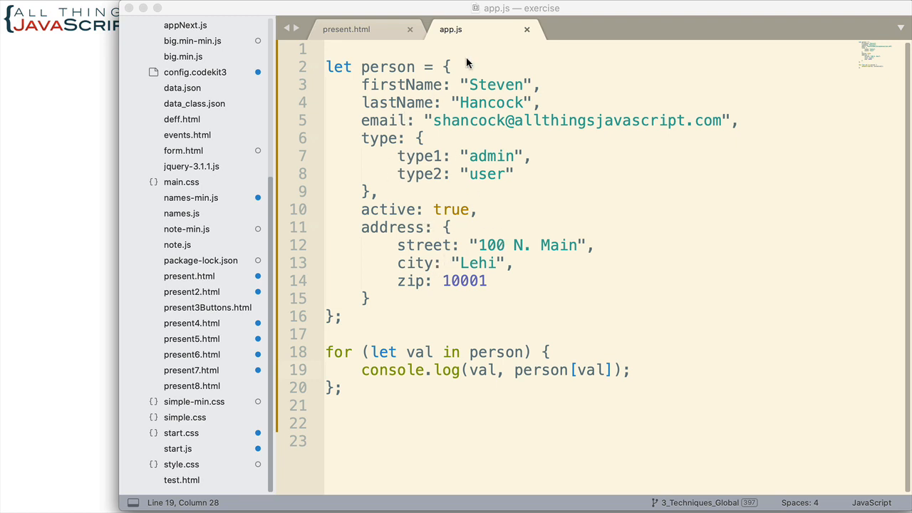
{"action": "mouse_move", "coordinate": [482, 78]}
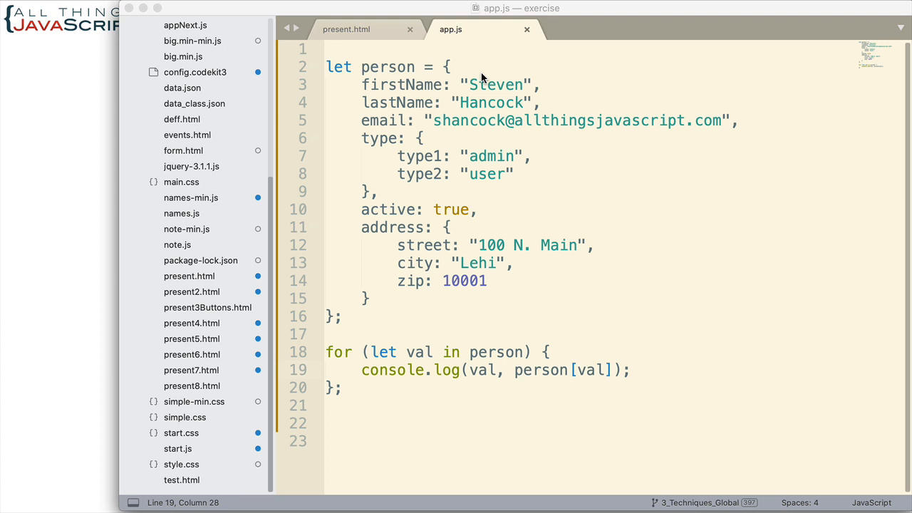
{"action": "mouse_move", "coordinate": [513, 221]}
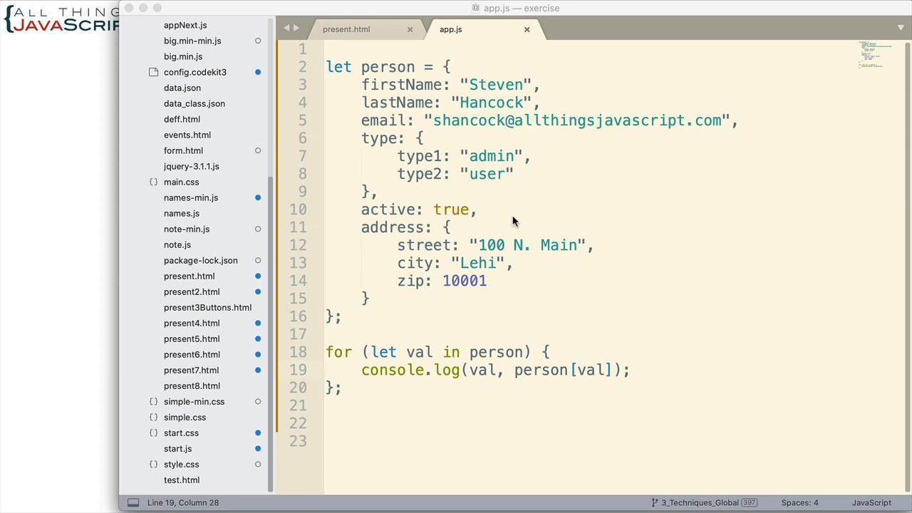
{"action": "mouse_move", "coordinate": [354, 359]}
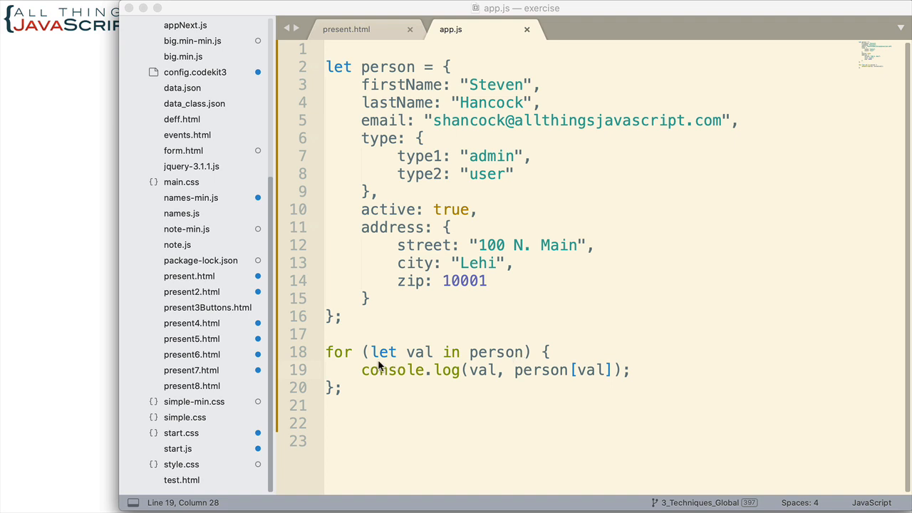
{"action": "mouse_move", "coordinate": [431, 262]}
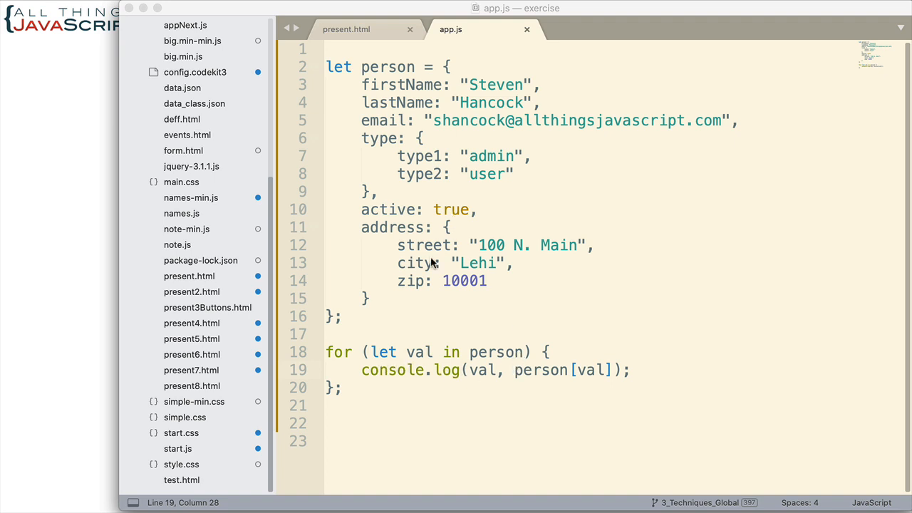
Step: Check the console output shows type and address as collapsed Objects, then return to app.js
{"action": "double_click", "coordinate": [482, 371]}
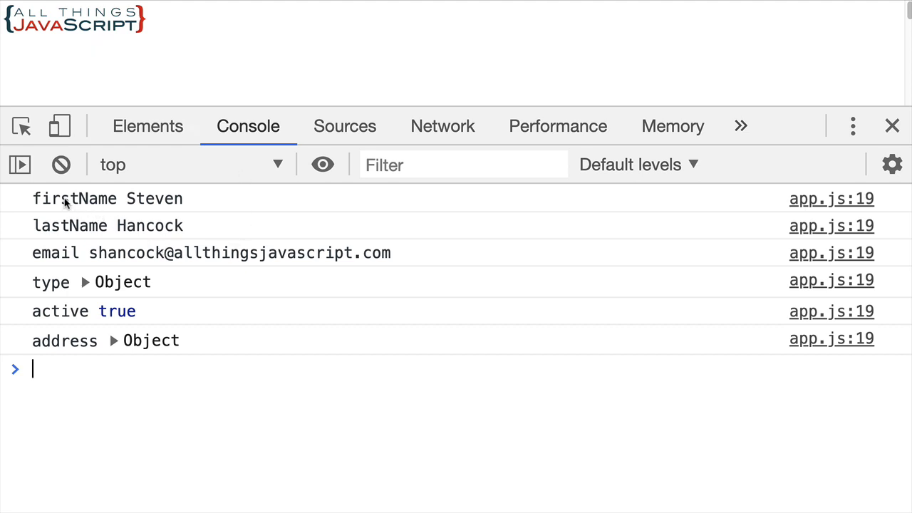
{"action": "mouse_move", "coordinate": [83, 220]}
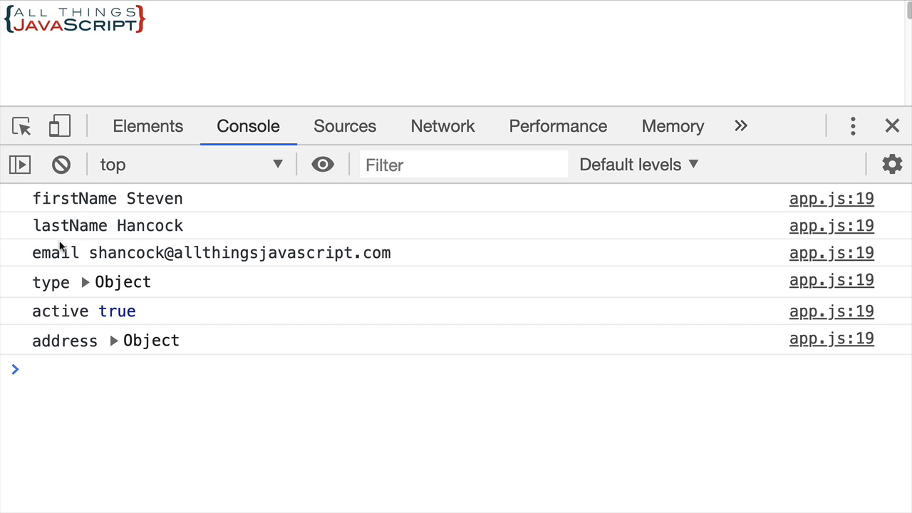
{"action": "left_click", "coordinate": [32, 367]}
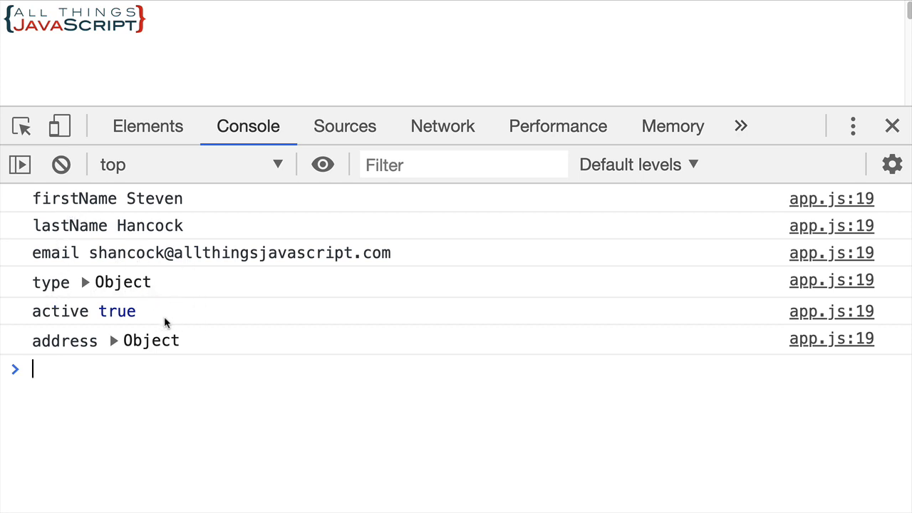
{"action": "mouse_move", "coordinate": [64, 283]}
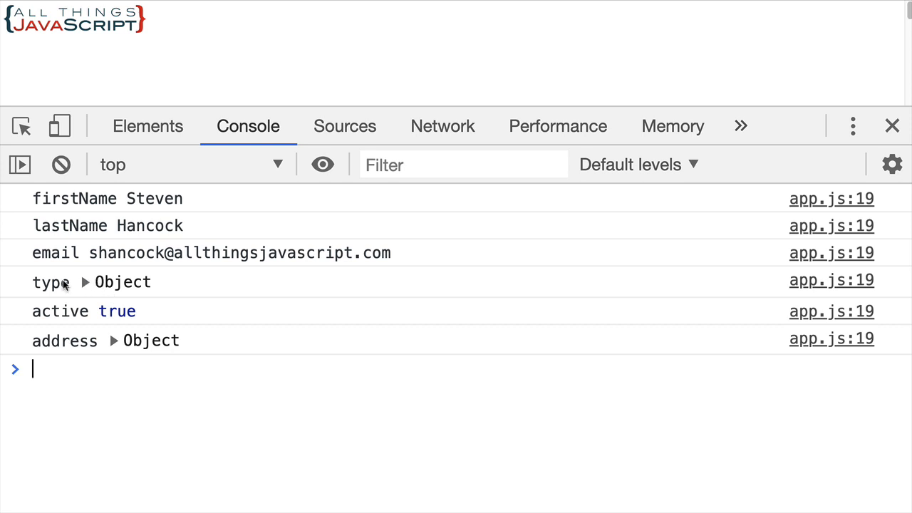
{"action": "mouse_move", "coordinate": [255, 270]}
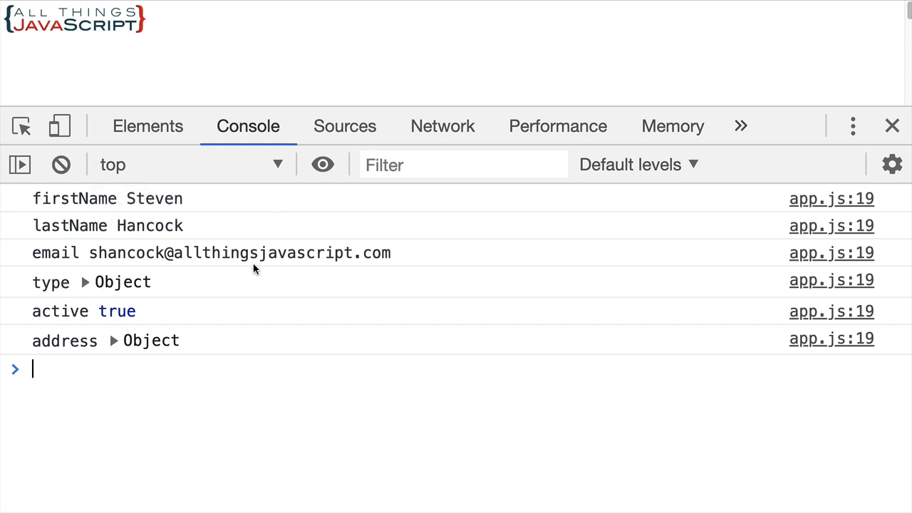
{"action": "mouse_move", "coordinate": [97, 428]}
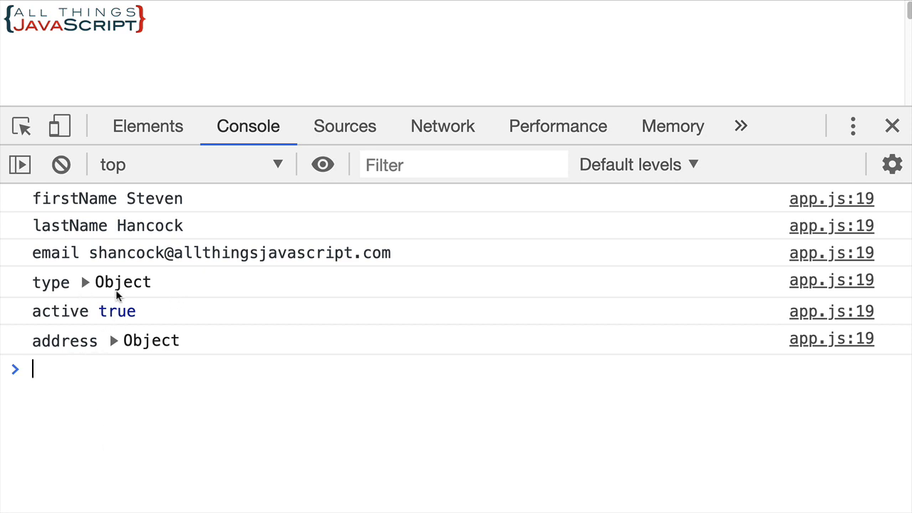
{"action": "mouse_move", "coordinate": [91, 364]}
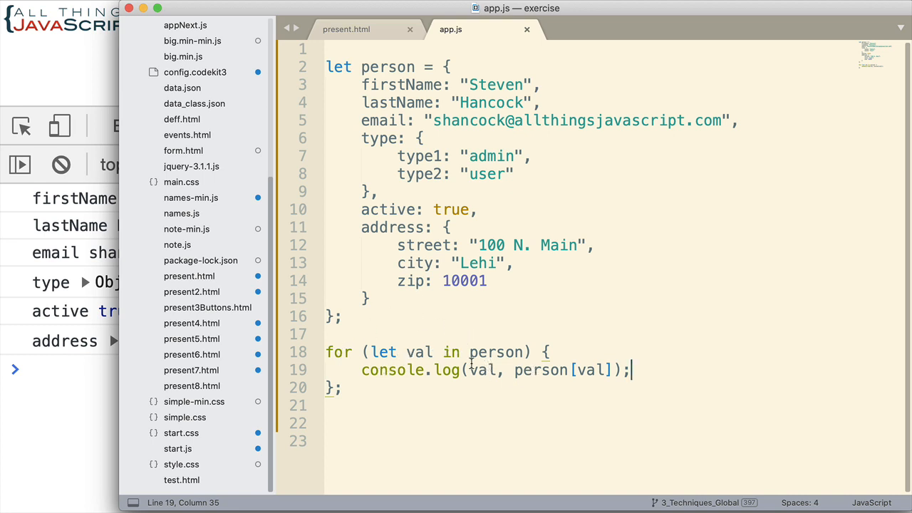
Step: Add an if (isObject(person[val])) check inside the for...in loop
{"action": "left_click", "coordinate": [513, 371]}
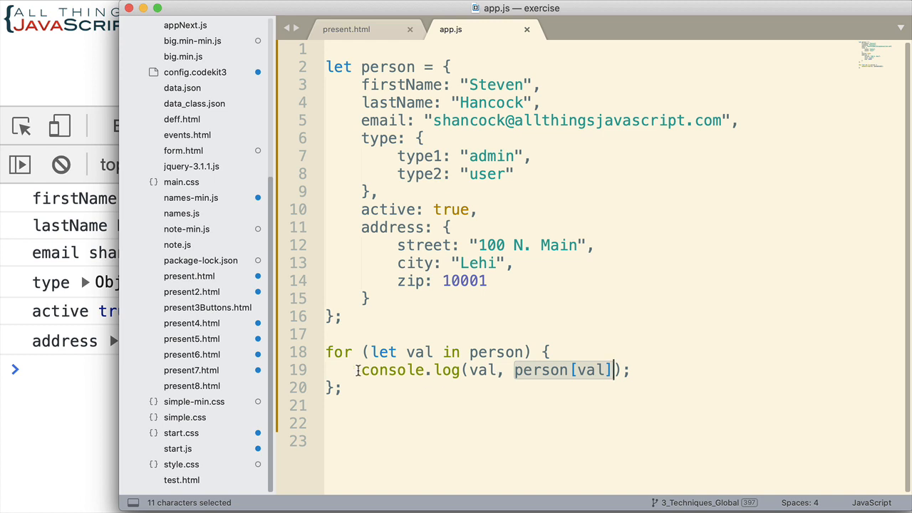
{"action": "left_click", "coordinate": [378, 384]}
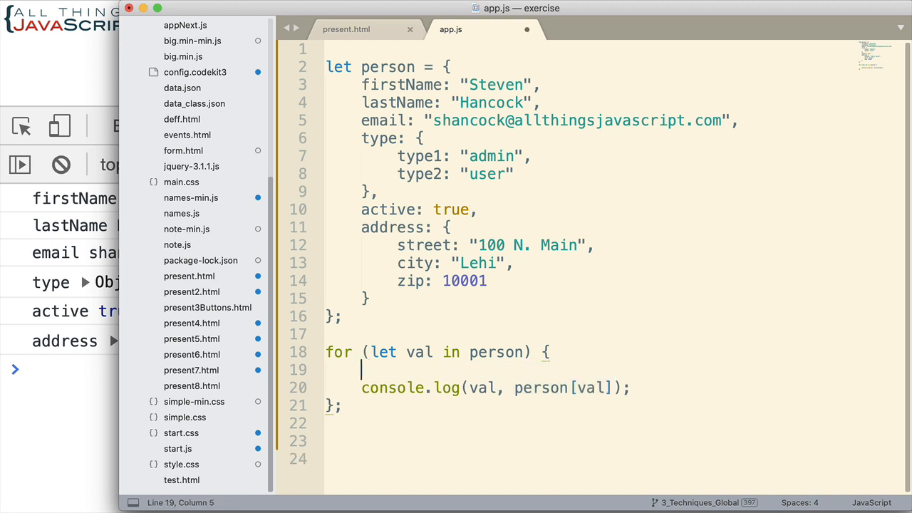
{"action": "type", "text": "if (is)"}
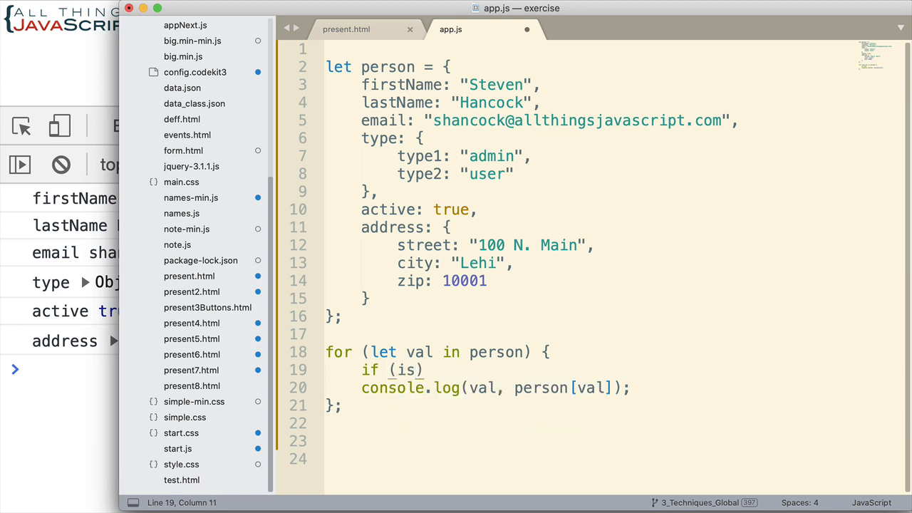
{"action": "type", "text": "Object()"}
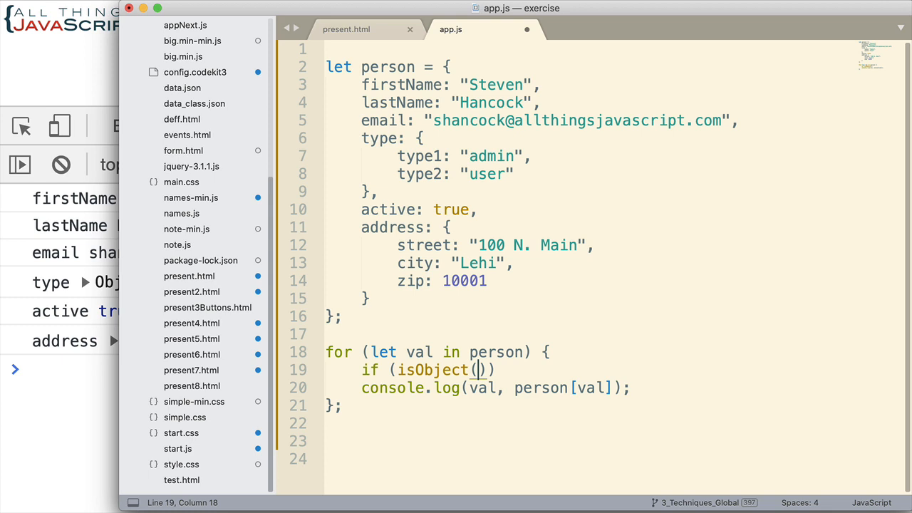
{"action": "type", "text": "person[]"}
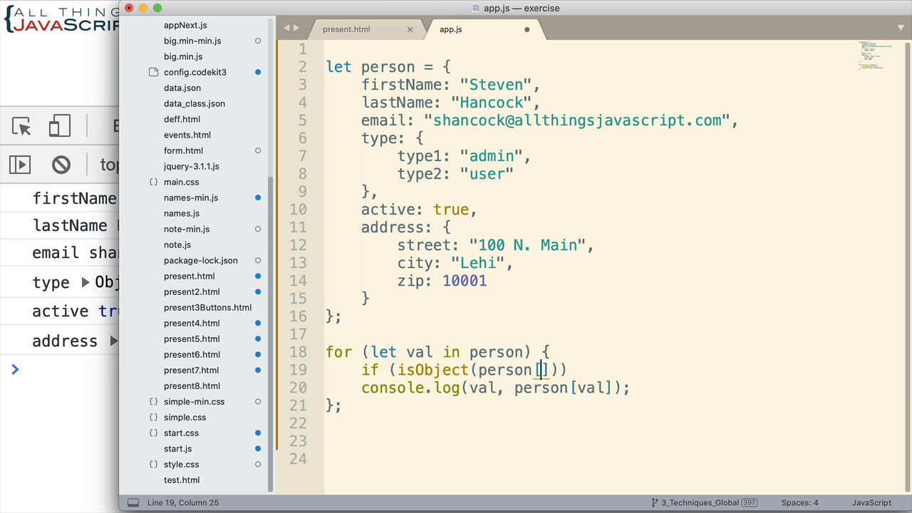
{"action": "type", "text": "val"}
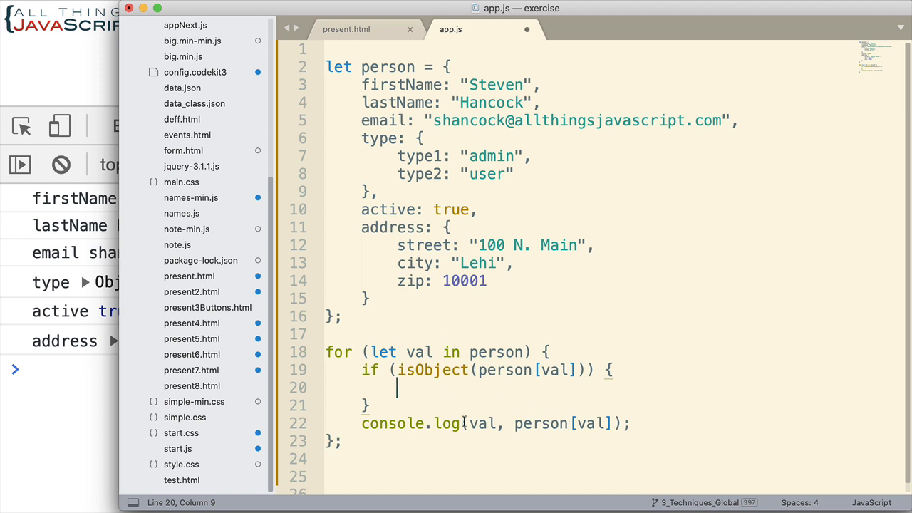
Step: Add an else branch and move the console.log line into it
{"action": "type", "text": "else"}
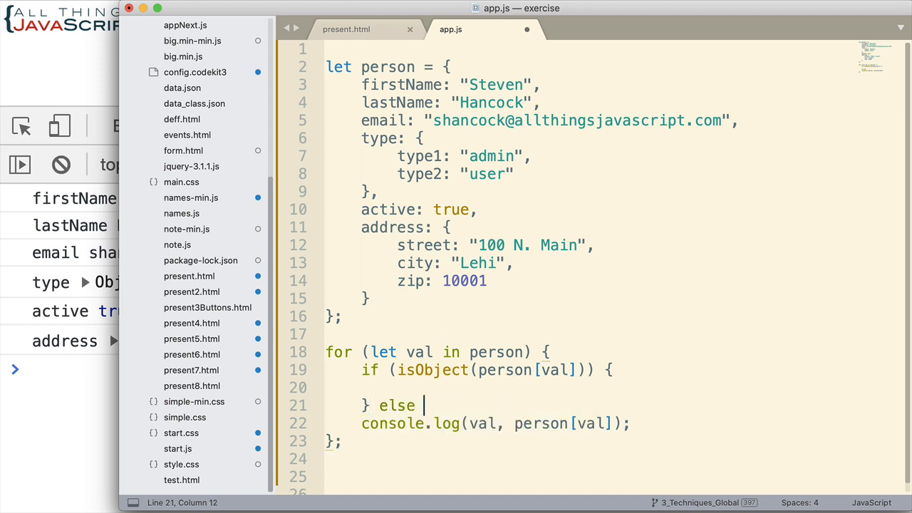
{"action": "type", "text": "{"}
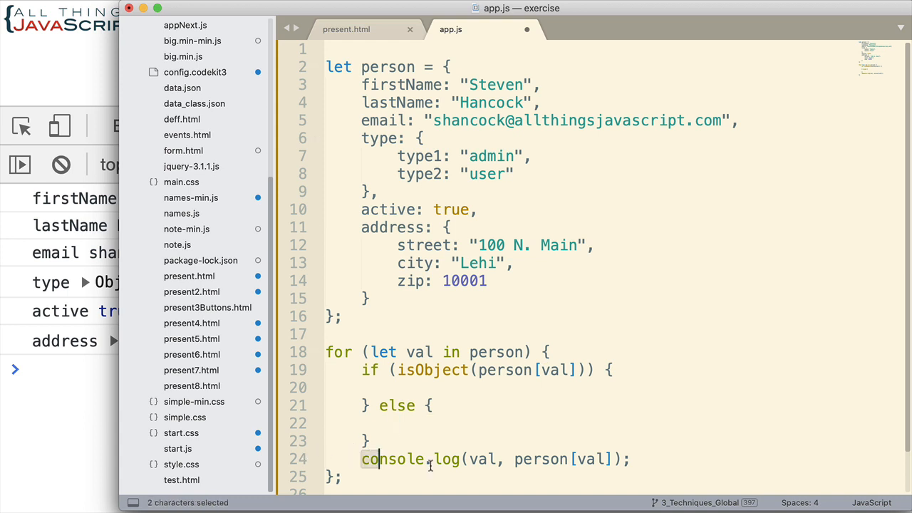
{"action": "left_click_drag", "start_coordinate": [377, 459], "coordinate": [630, 459]}
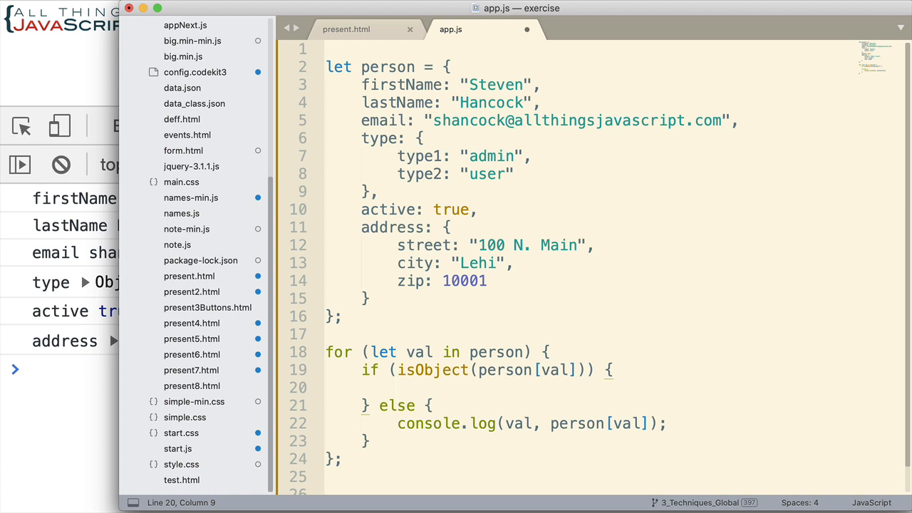
Step: Write a nested for (val2 in person[val]) loop inside the if branch
{"action": "type", "text": "for (let"}
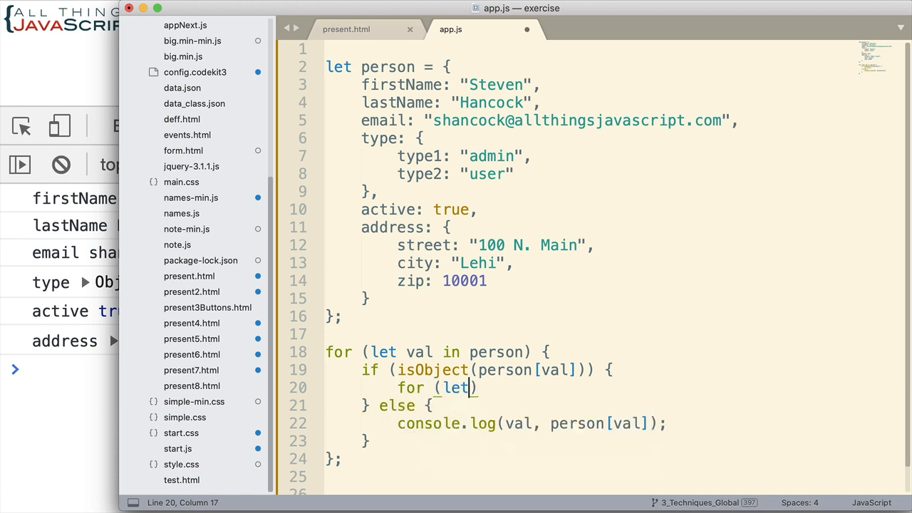
{"action": "type", "text": "val2 i"}
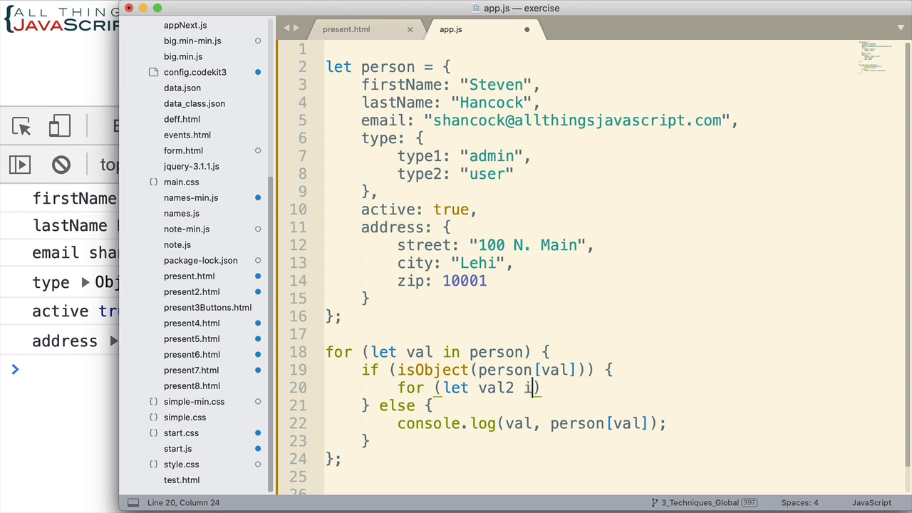
{"action": "type", "text": "n person)"}
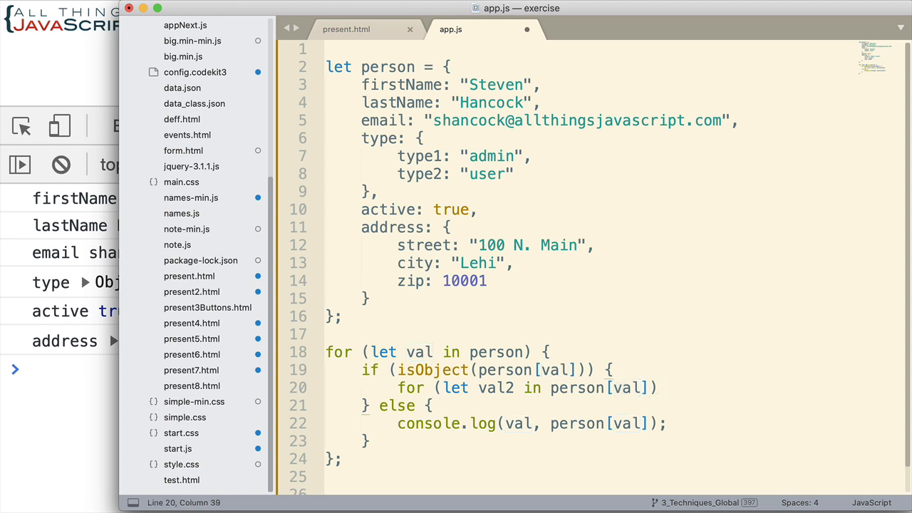
{"action": "type", "text": "{"}
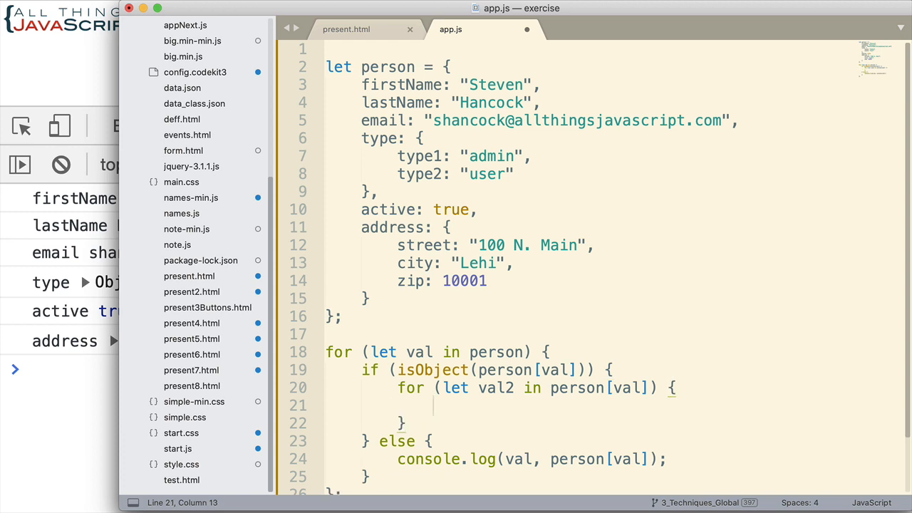
Step: Log console.log(val2, person[val][val2]); inside the inner loop
{"action": "type", "text": "console.log"}
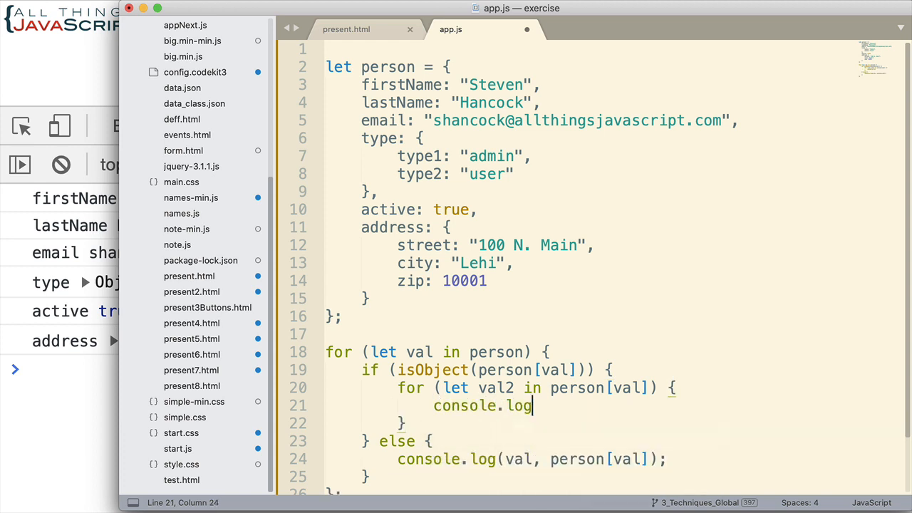
{"action": "type", "text": "(val2, person)"}
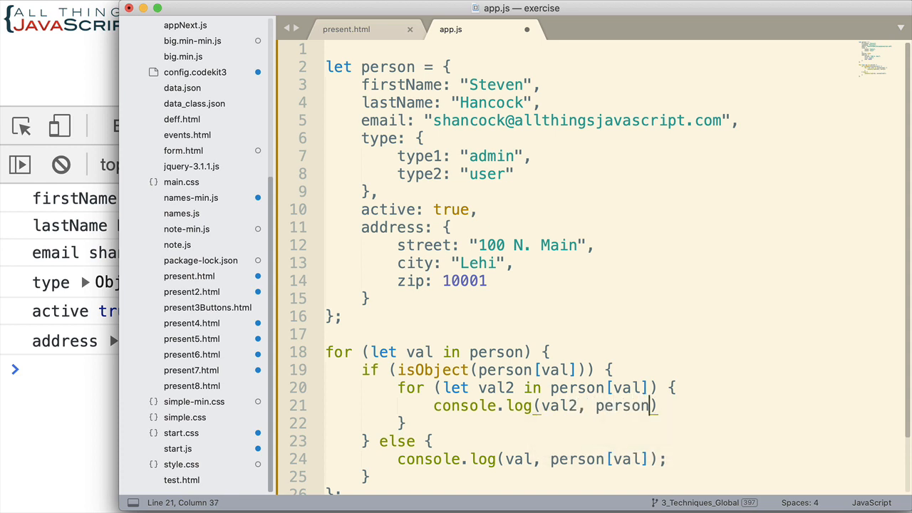
{"action": "type", "text": "[val][val"}
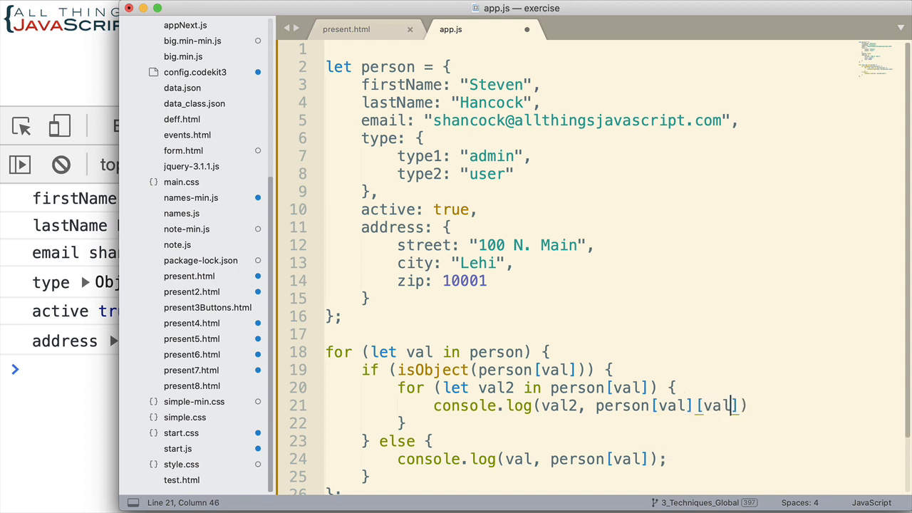
{"action": "type", "text": "2"}
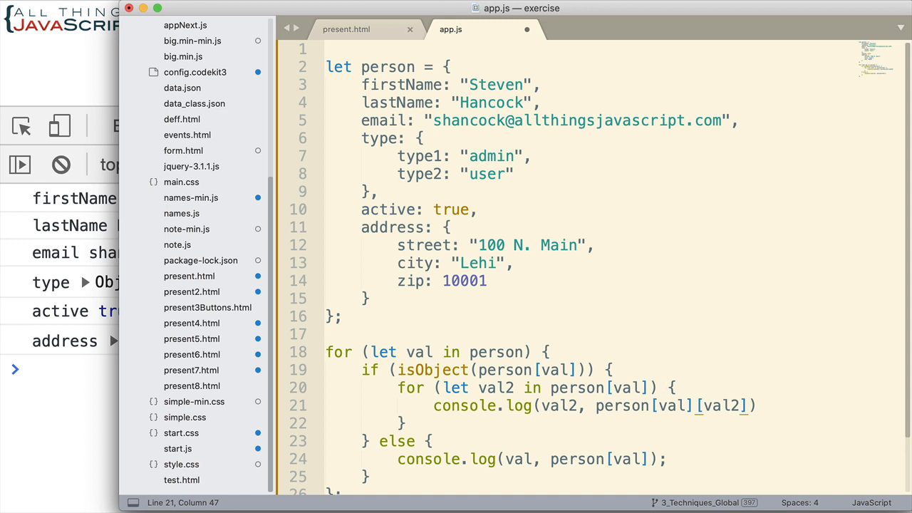
{"action": "type", "text": ";"}
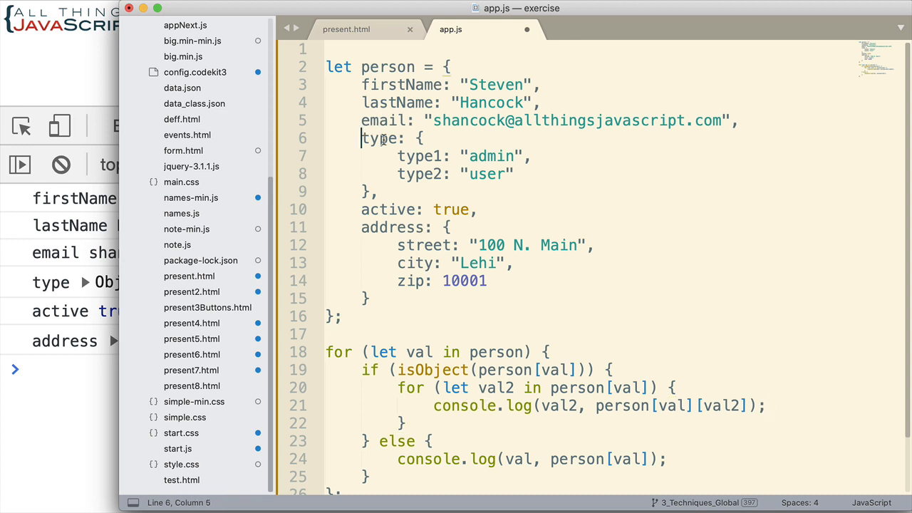
Step: Declare const isObject = function(val) { } above the loop
{"action": "left_click_drag", "start_coordinate": [362, 138], "coordinate": [402, 156]}
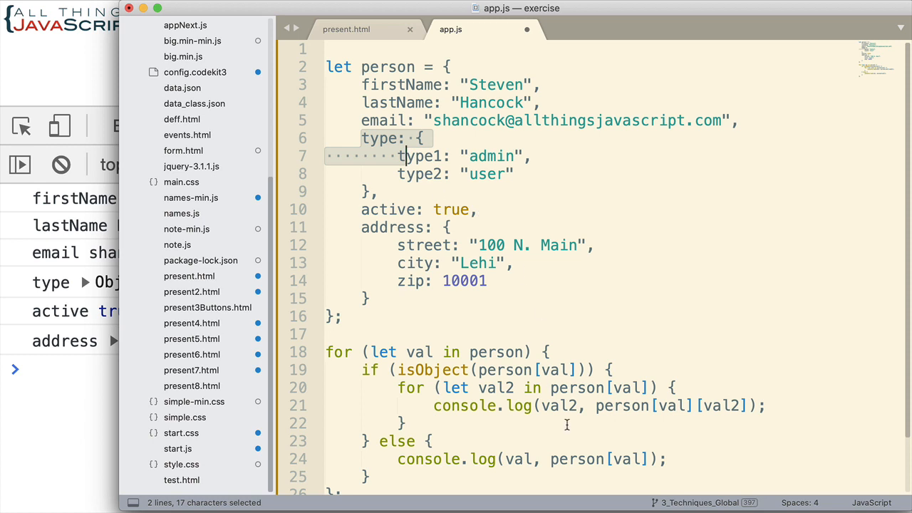
{"action": "mouse_move", "coordinate": [402, 369]}
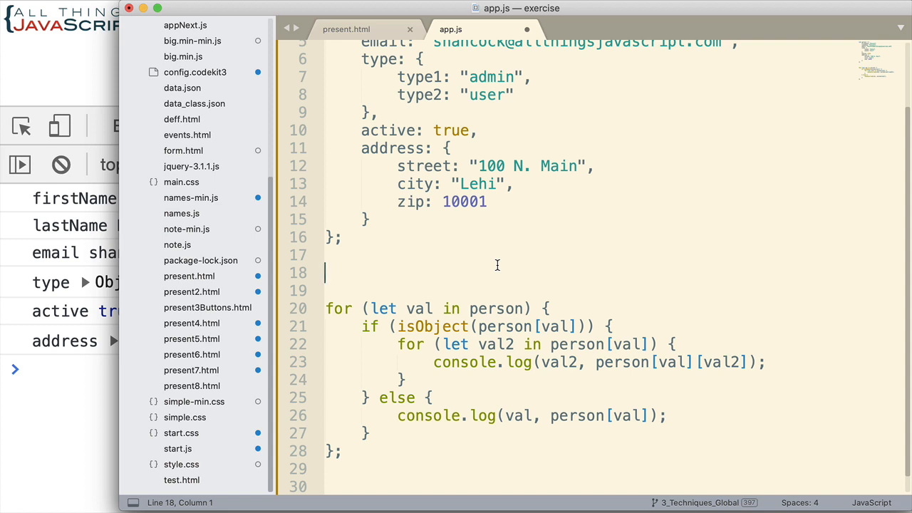
{"action": "type", "text": "const"}
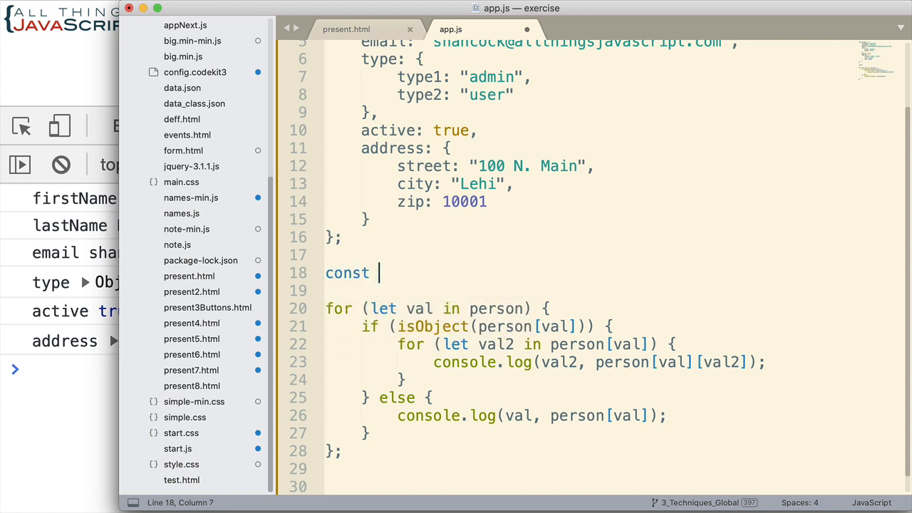
{"action": "type", "text": "isObject"}
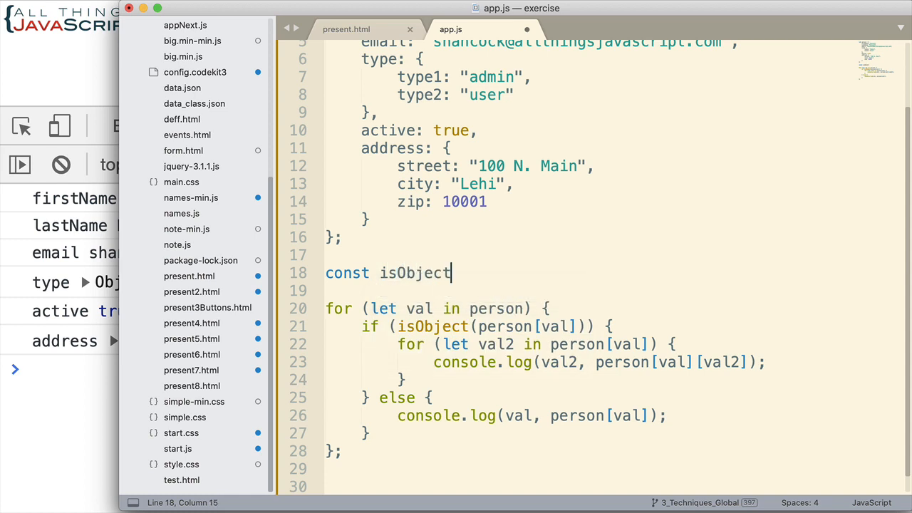
{"action": "type", "text": "= func"}
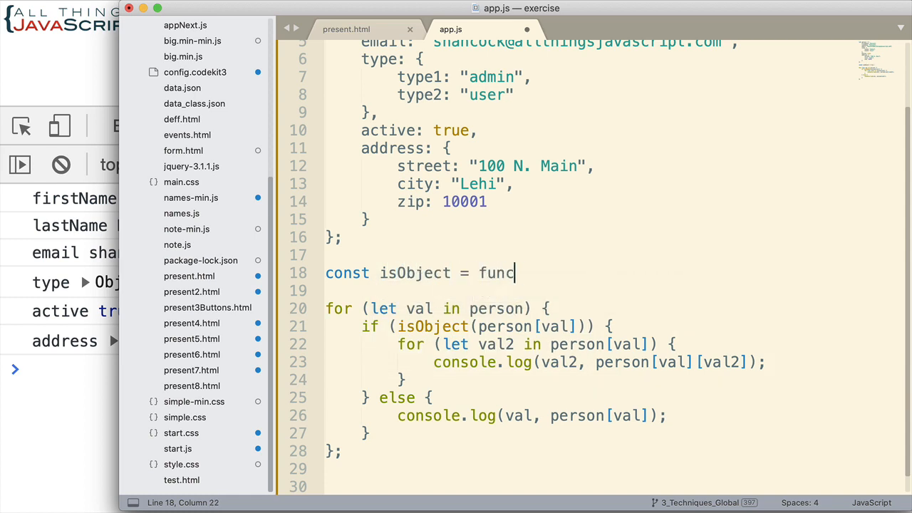
{"action": "type", "text": "tion(val"}
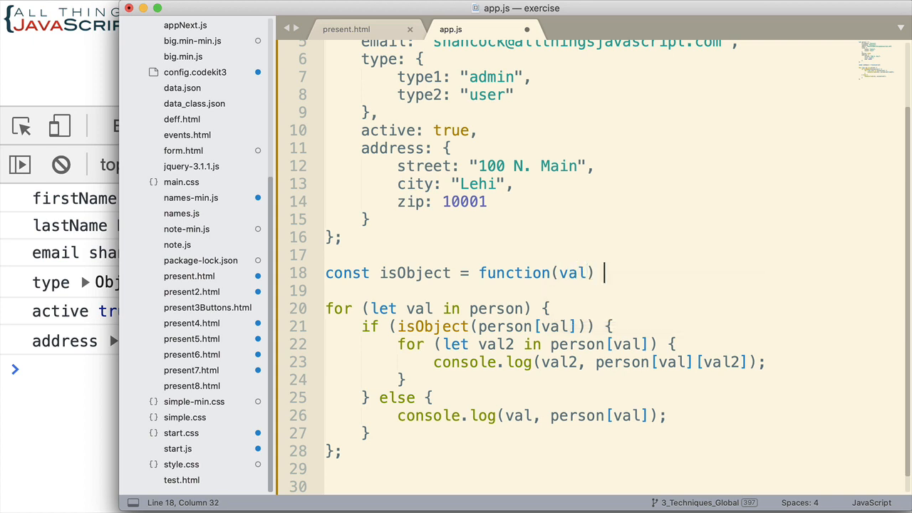
{"action": "type", "text": "{"}
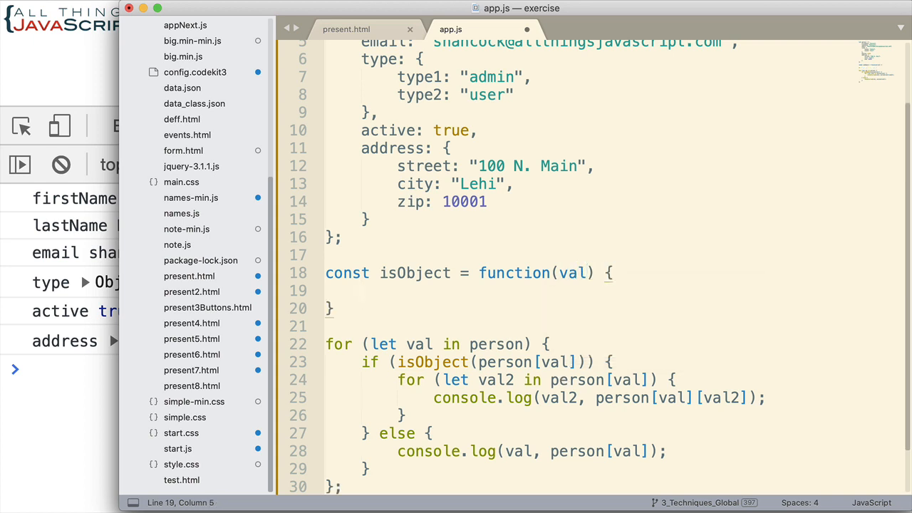
Step: Inside isObject, return false when val === null
{"action": "left_click", "coordinate": [330, 308]}
{"action": "type", "text": ";"}
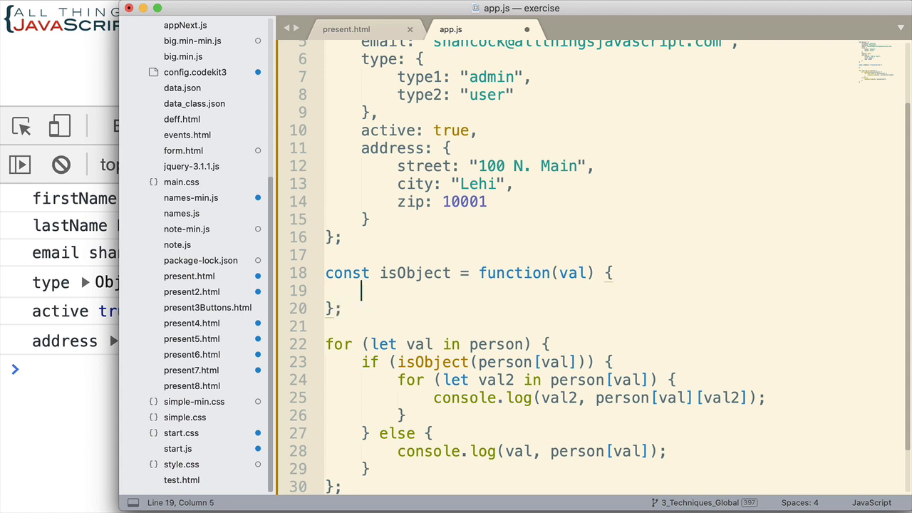
{"action": "type", "text": "if"}
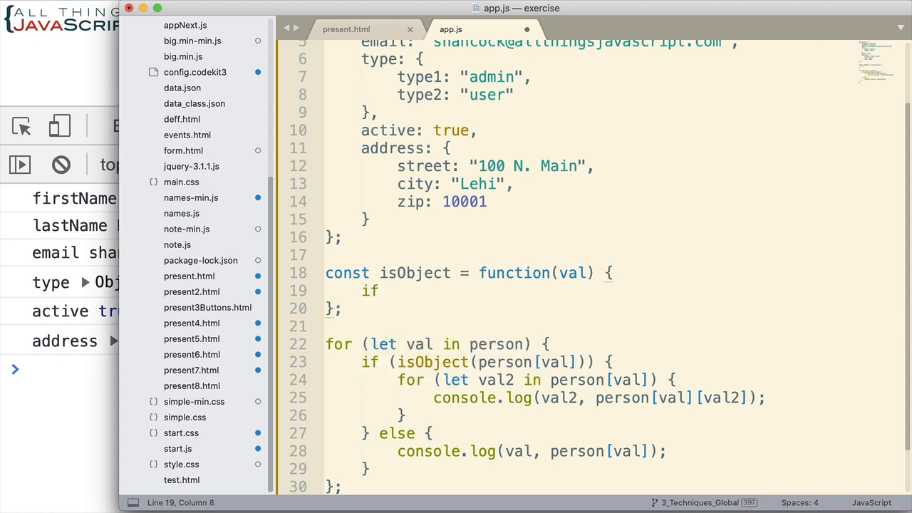
{"action": "type", "text": "(val )"}
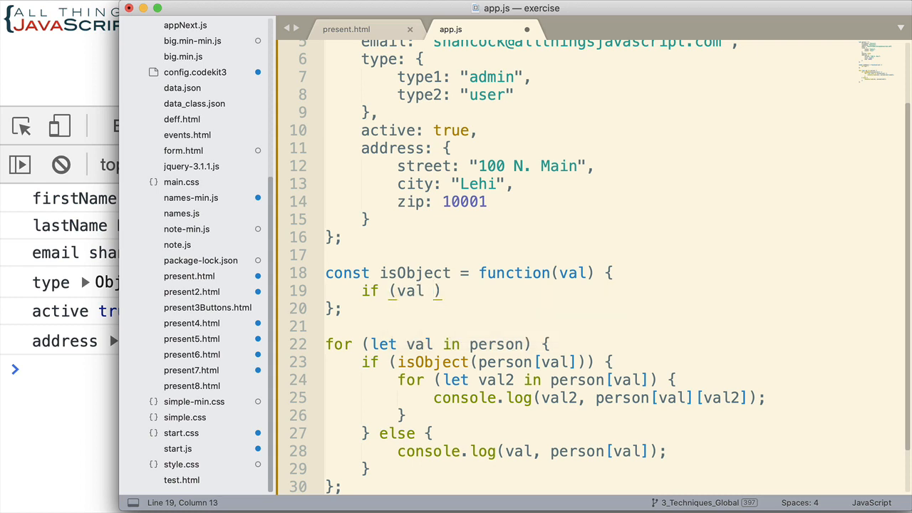
{"action": "type", "text": "=== null"}
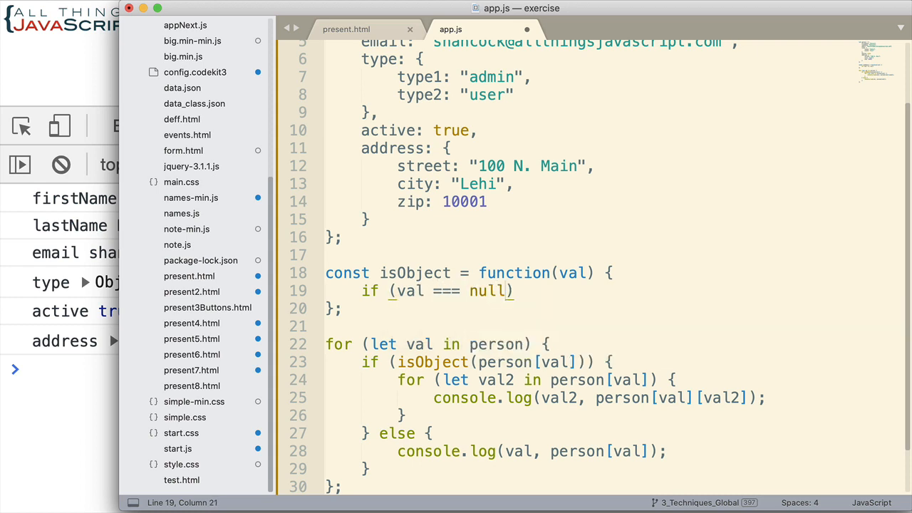
{"action": "type", "text": "{"}
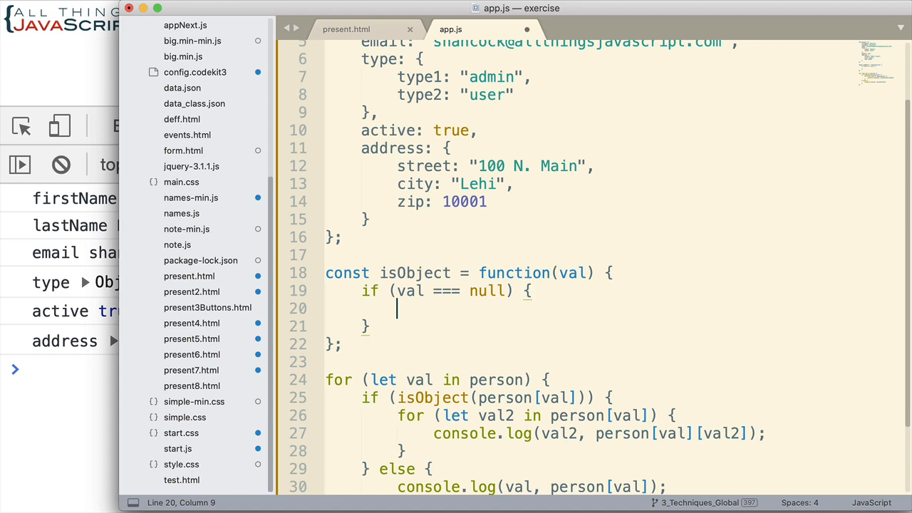
{"action": "type", "text": "return fa"}
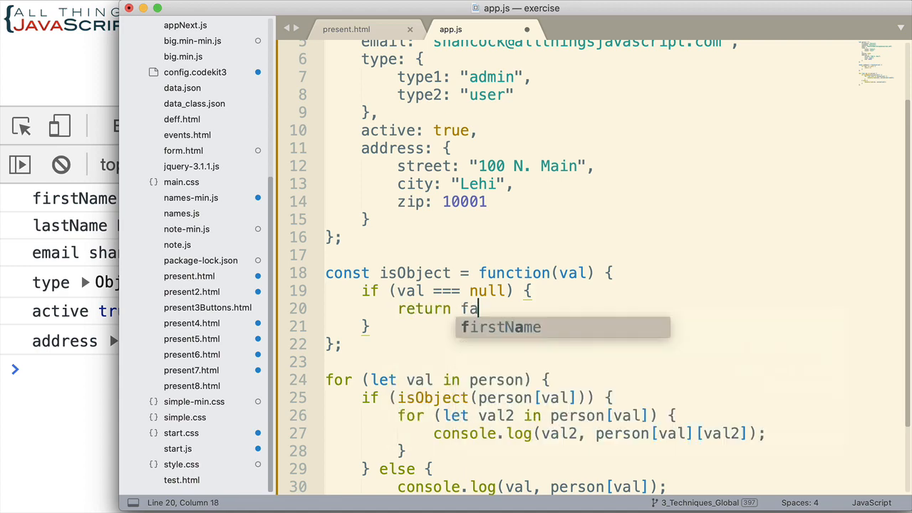
{"action": "type", "text": "lse;"}
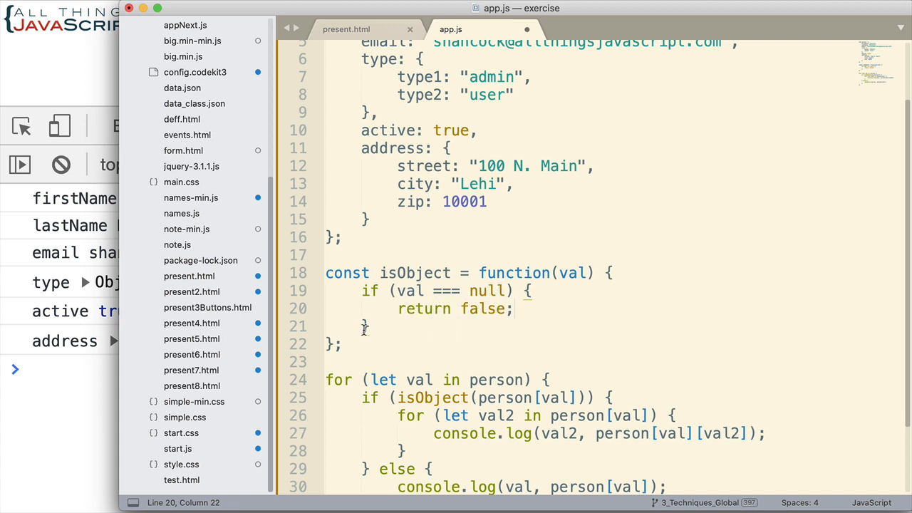
{"action": "mouse_move", "coordinate": [447, 342]}
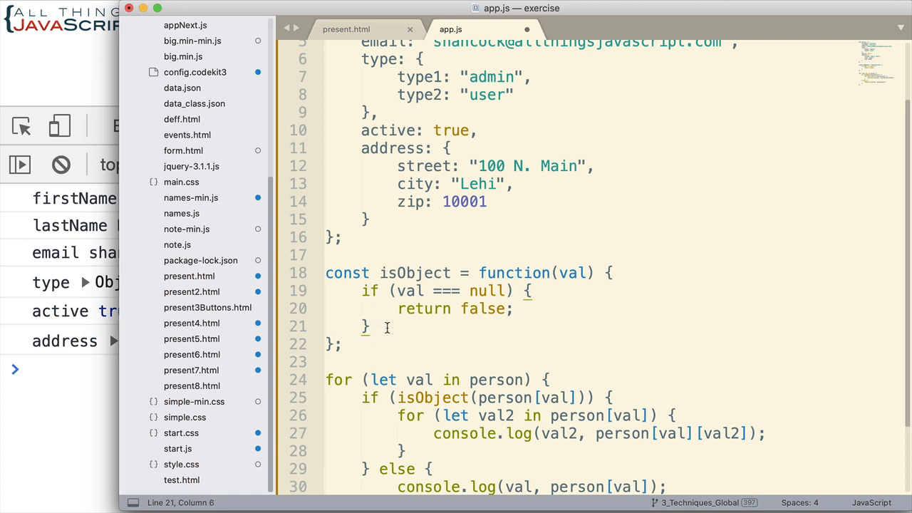
Step: Otherwise return (typeof val === 'object')
{"action": "type", "text": "return"}
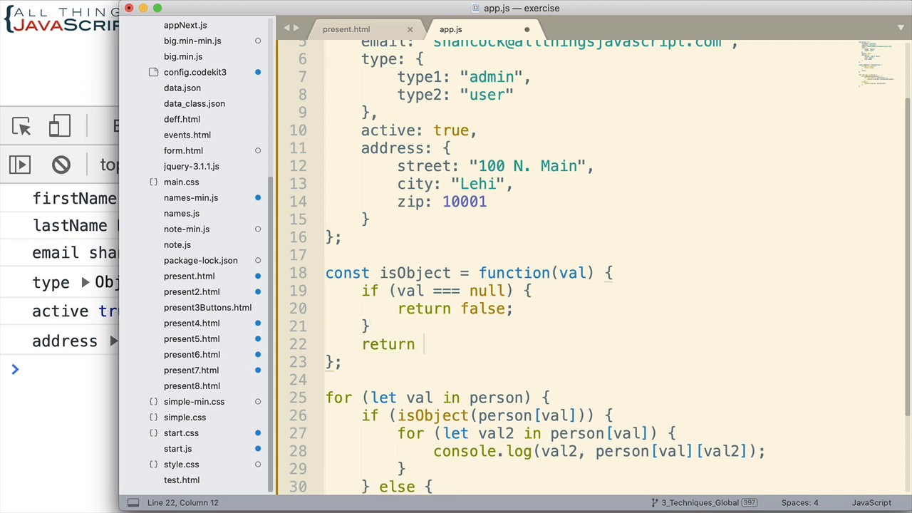
{"action": "type", "text": "(typeof"}
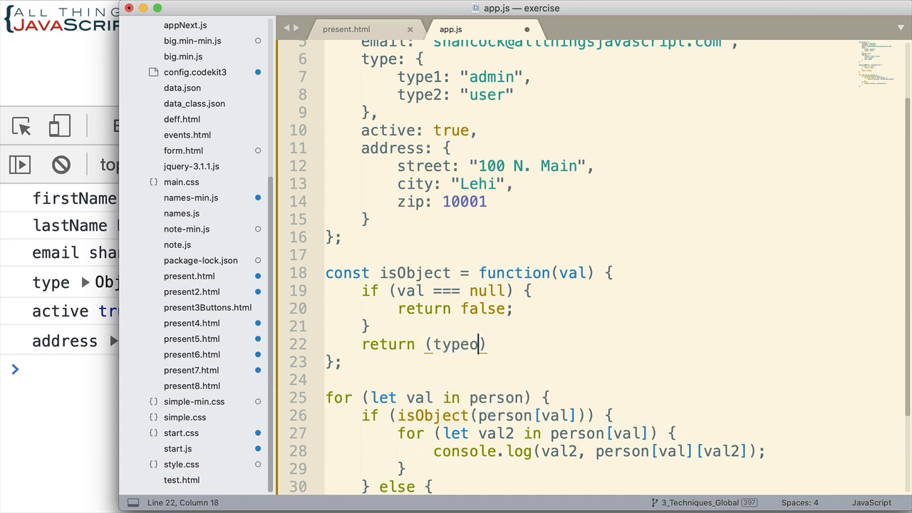
{"action": "type", "text": "val ==="}
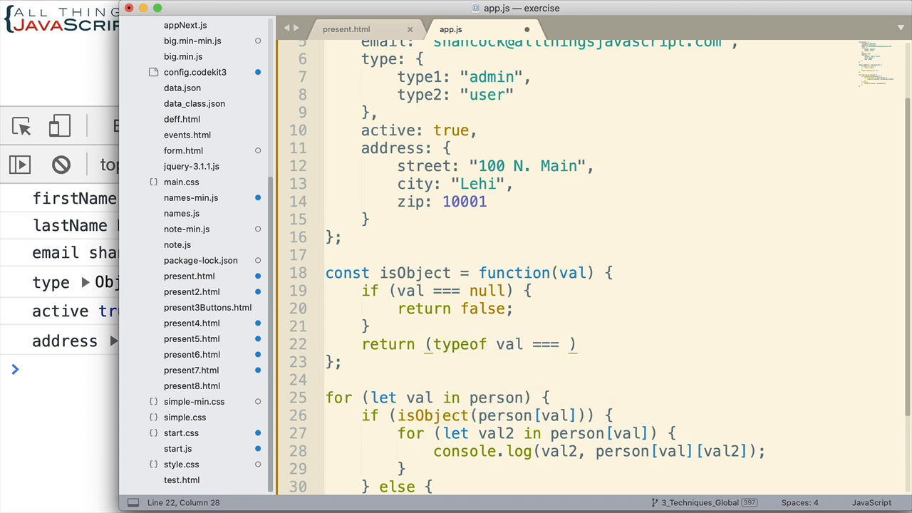
{"action": "type", "text": "'object'"}
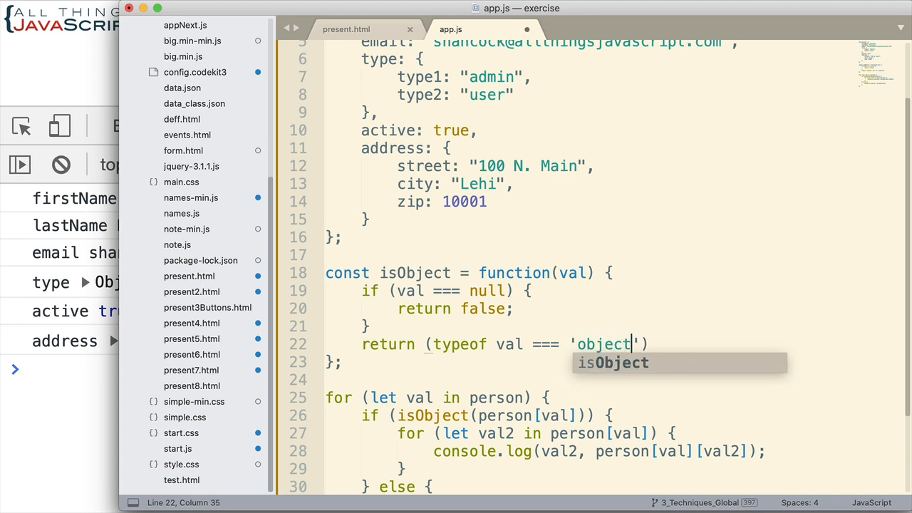
{"action": "mouse_move", "coordinate": [658, 337]}
{"action": "type", "text": ";"}
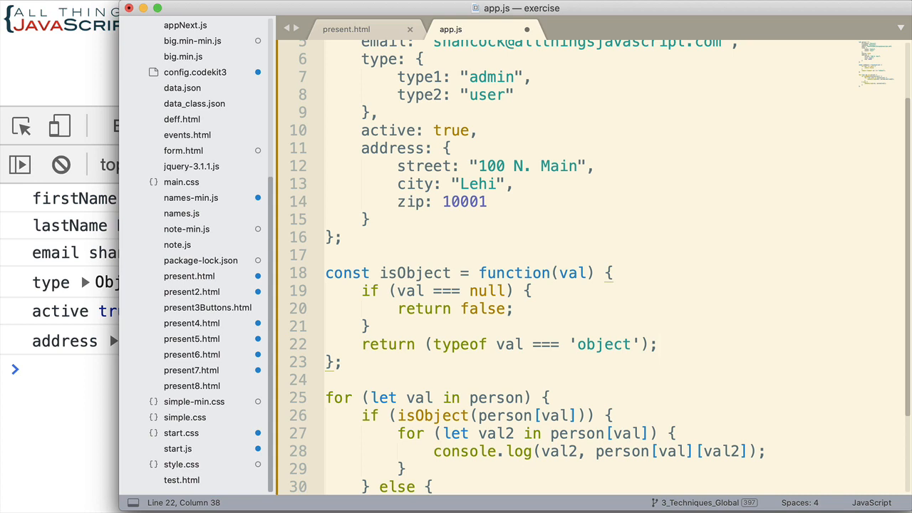
{"action": "mouse_move", "coordinate": [456, 445]}
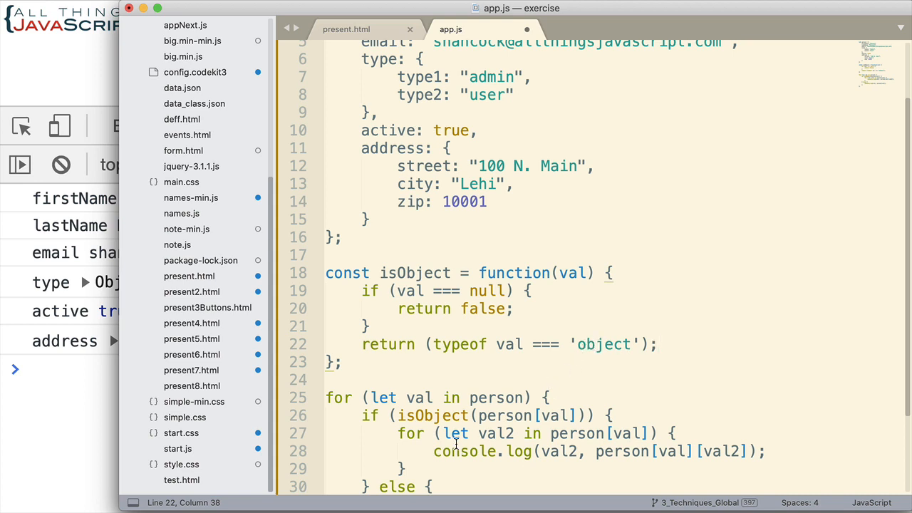
{"action": "scroll", "scroll_direction": "down", "scroll_amount": 3}
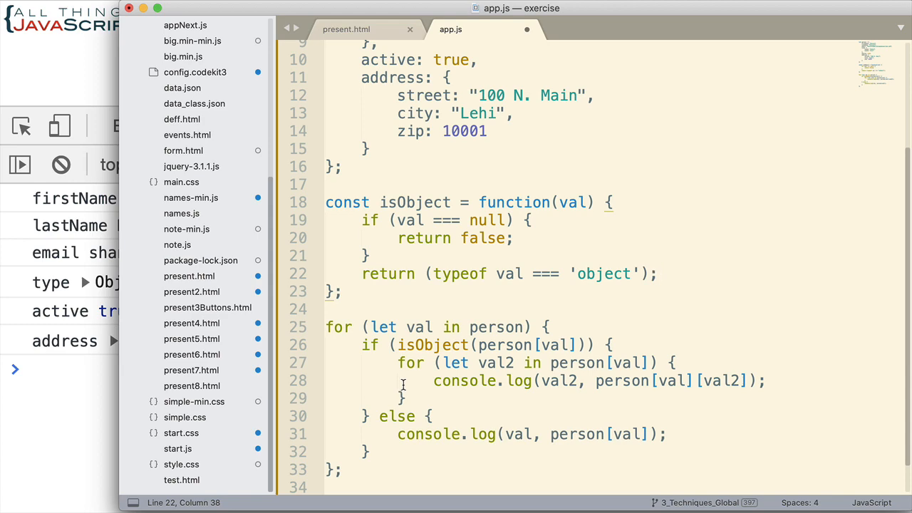
{"action": "key", "text": "cmd+s"}
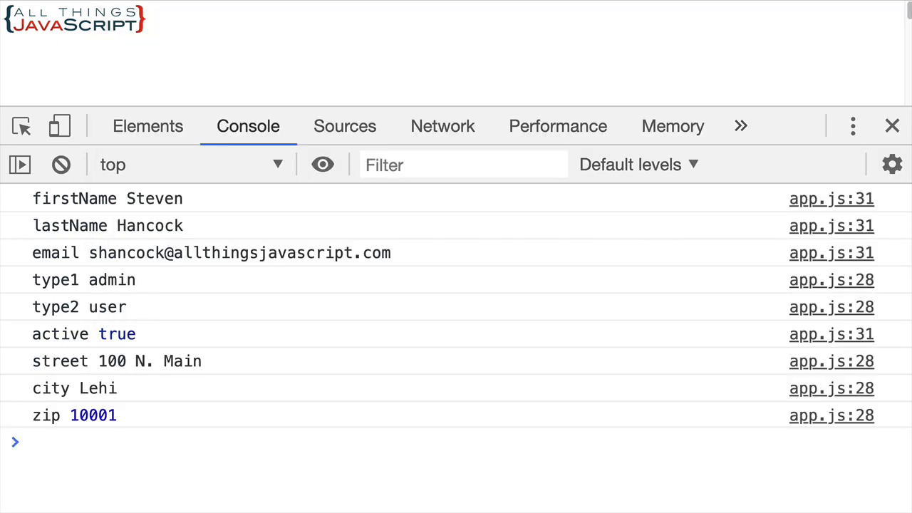
{"action": "mouse_move", "coordinate": [127, 315]}
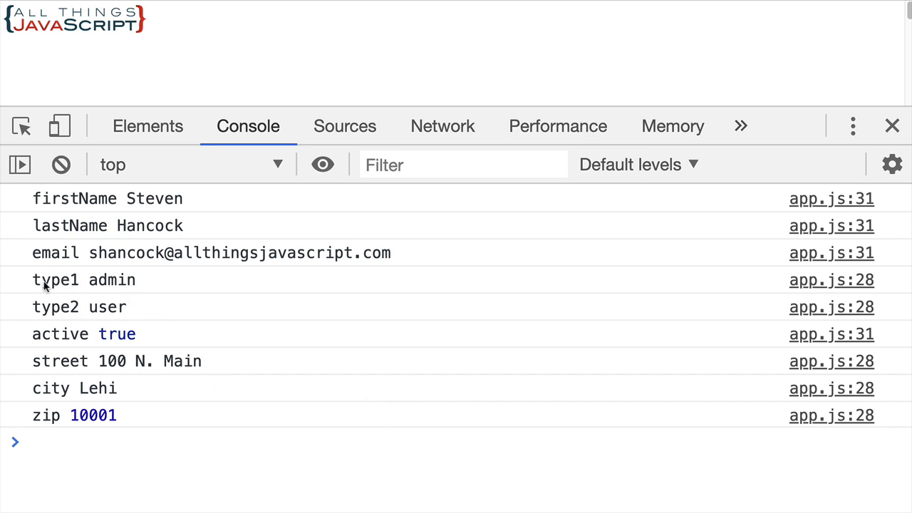
{"action": "mouse_move", "coordinate": [120, 366]}
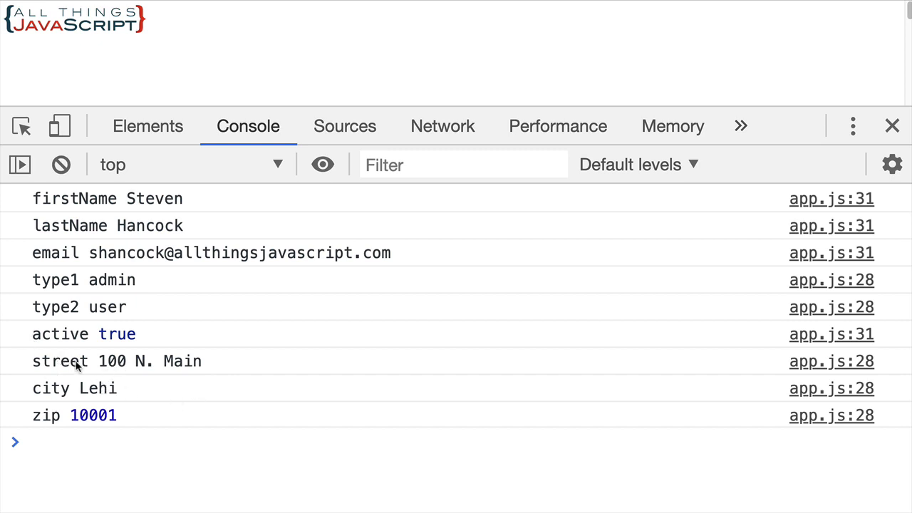
{"action": "mouse_move", "coordinate": [199, 380]}
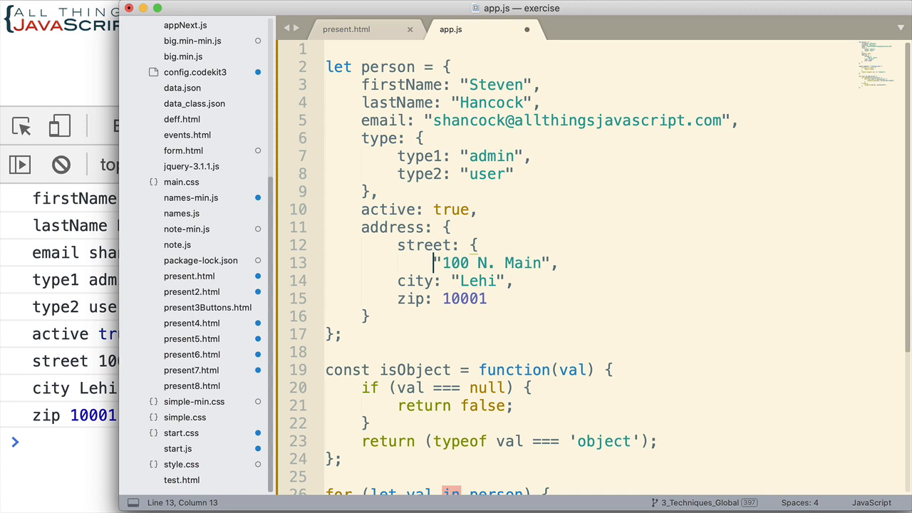
Step: Make address.street a nested object with street1 "100 N. Main" and street2 "Apt. 5"
{"action": "type", "text": "street"}
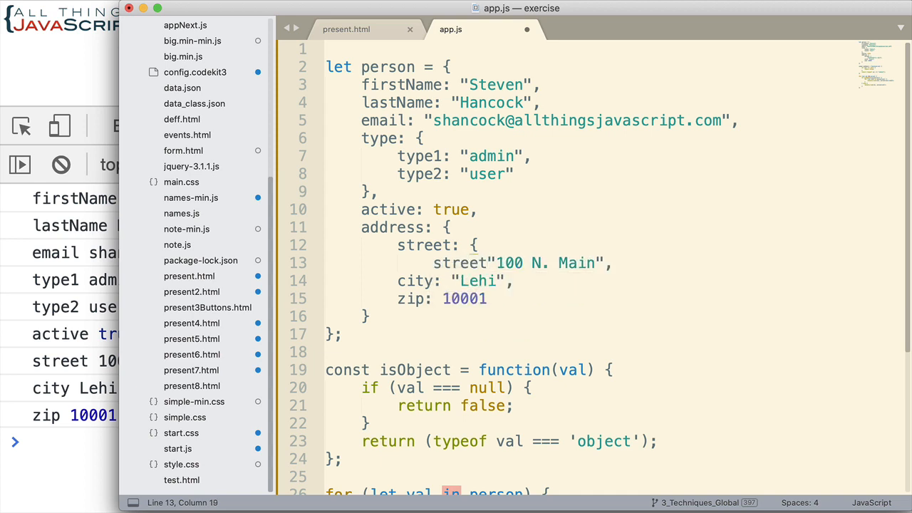
{"action": "type", "text": "1:"}
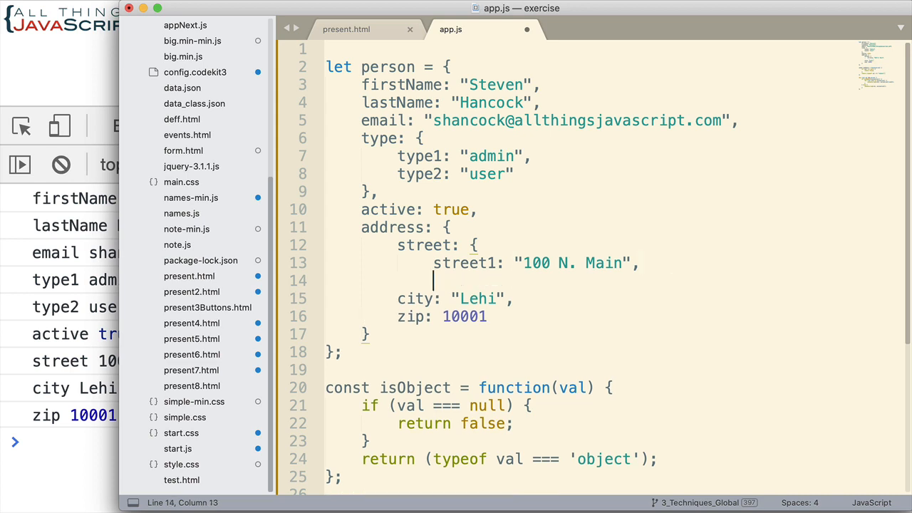
{"action": "type", "text": "street2: \""}
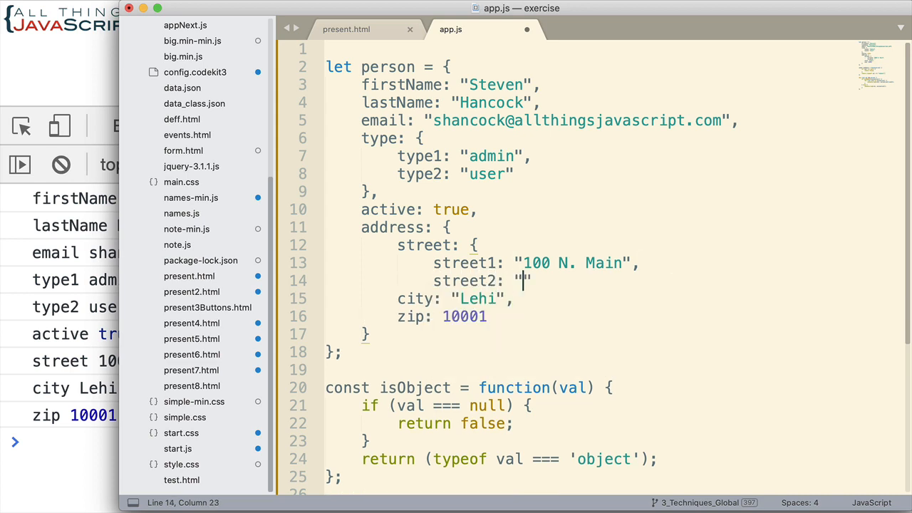
{"action": "type", "text": "Apt"}
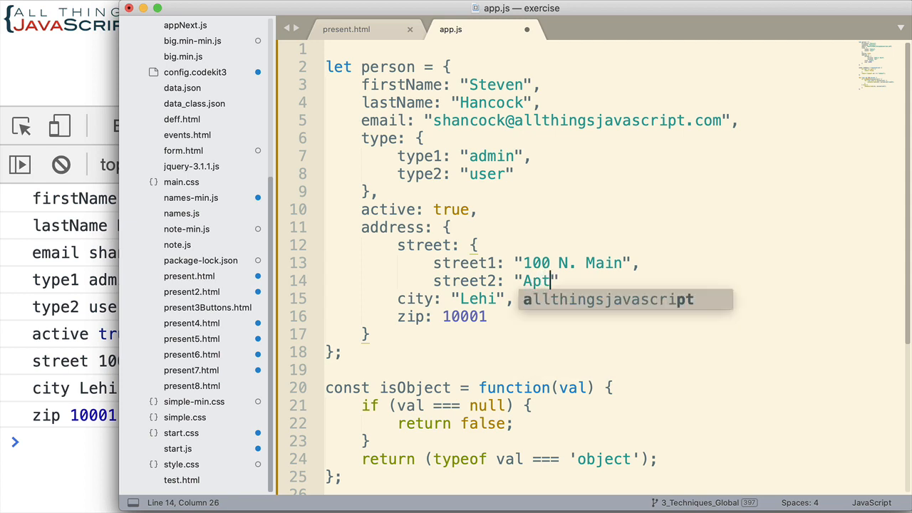
{"action": "type", "text": ". 5"}
{"action": "type", "text": "},"}
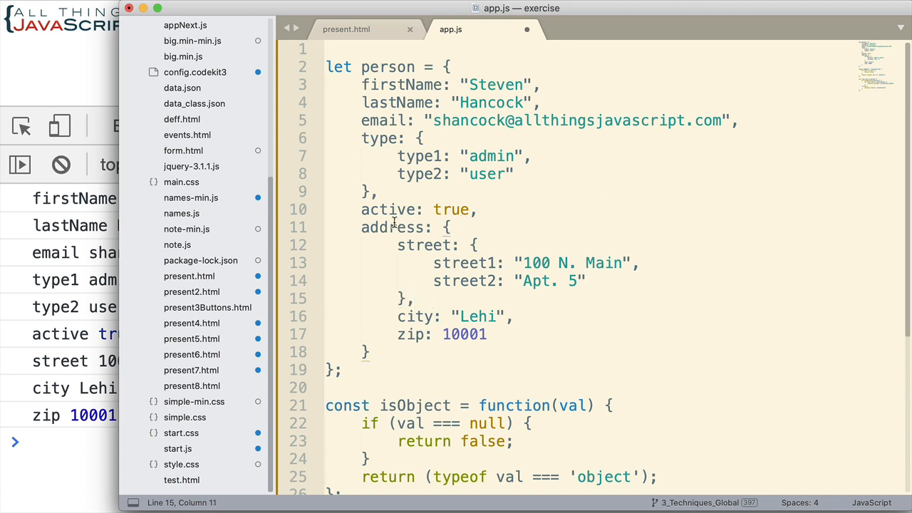
{"action": "double_click", "coordinate": [392, 229]}
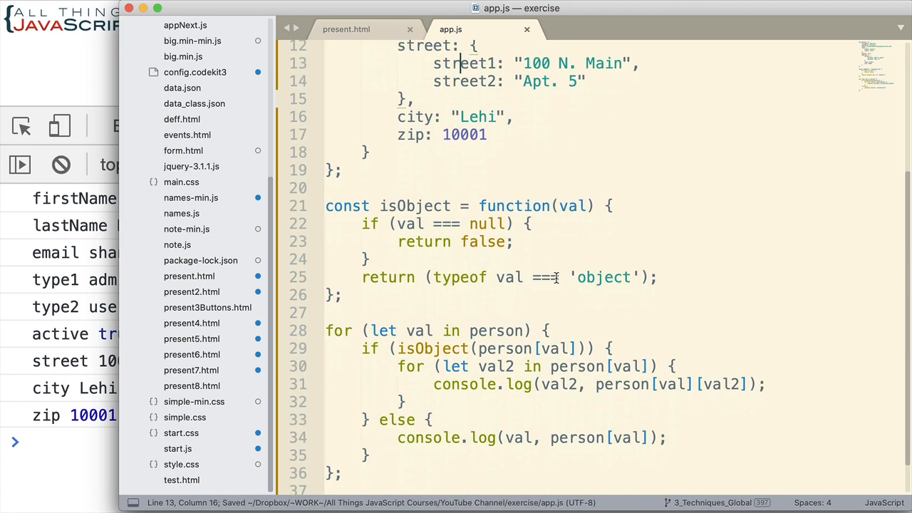
{"action": "scroll", "scroll_direction": "down", "scroll_amount": 3}
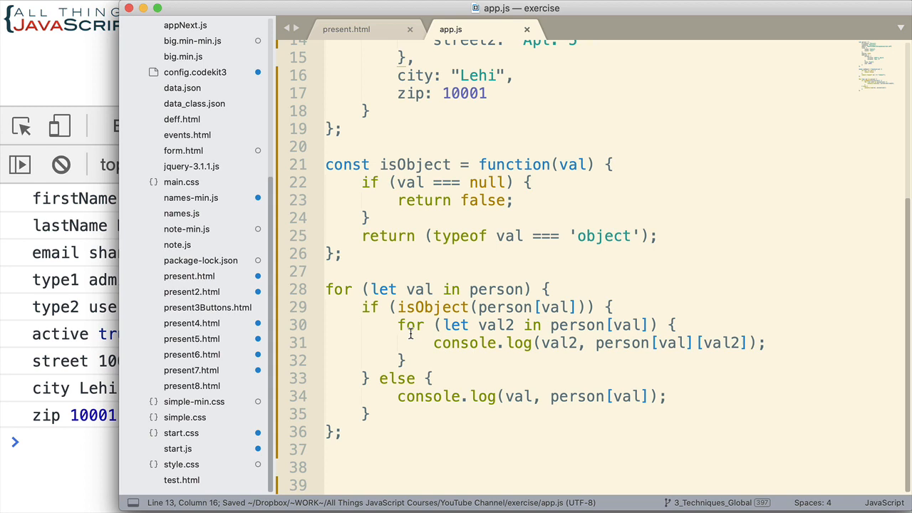
{"action": "mouse_move", "coordinate": [604, 367]}
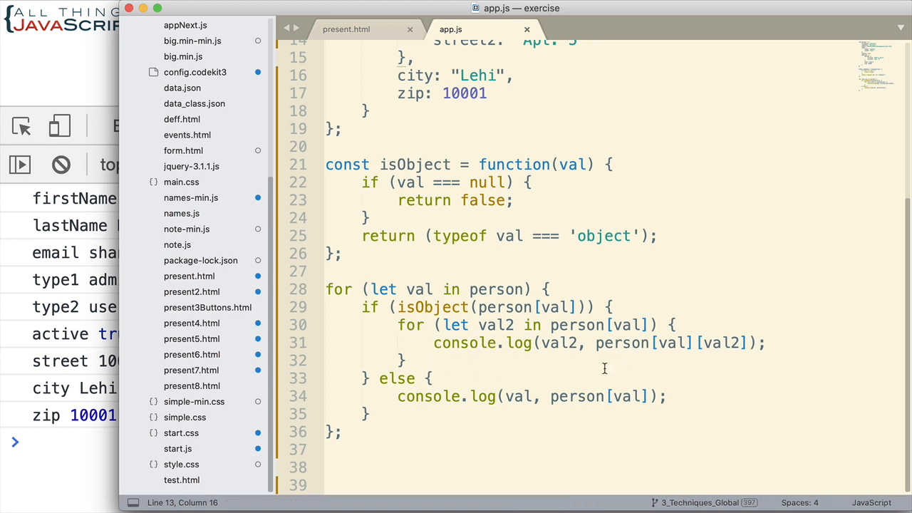
{"action": "mouse_move", "coordinate": [516, 359]}
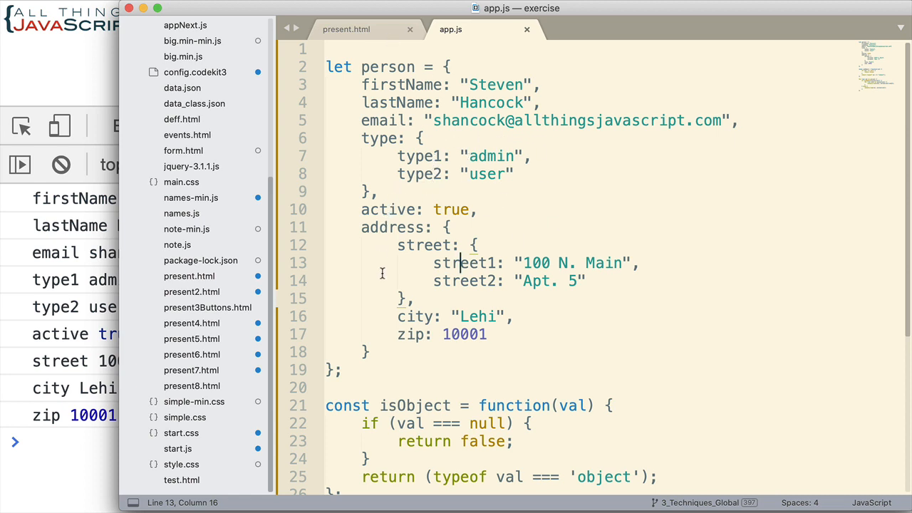
{"action": "scroll", "scroll_direction": "down", "scroll_amount": 3}
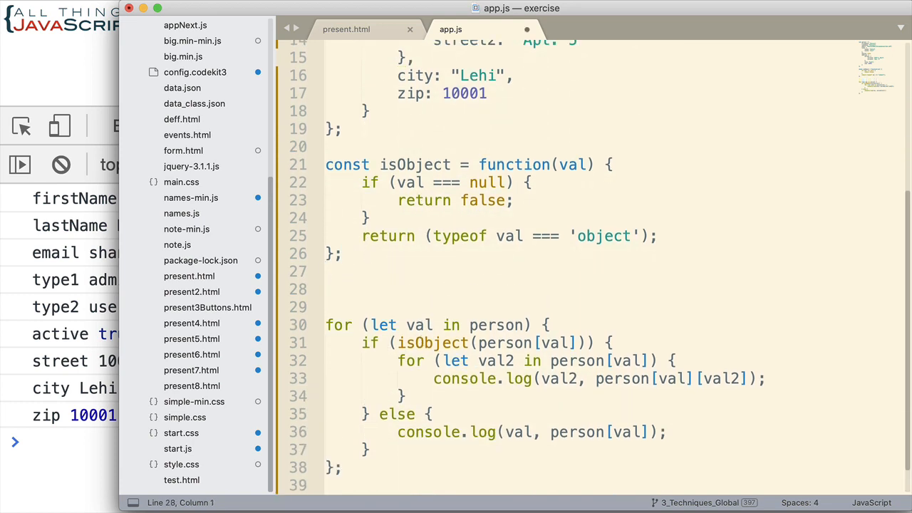
Step: Declare const objProps = function(obj) { }
{"action": "type", "text": "const"}
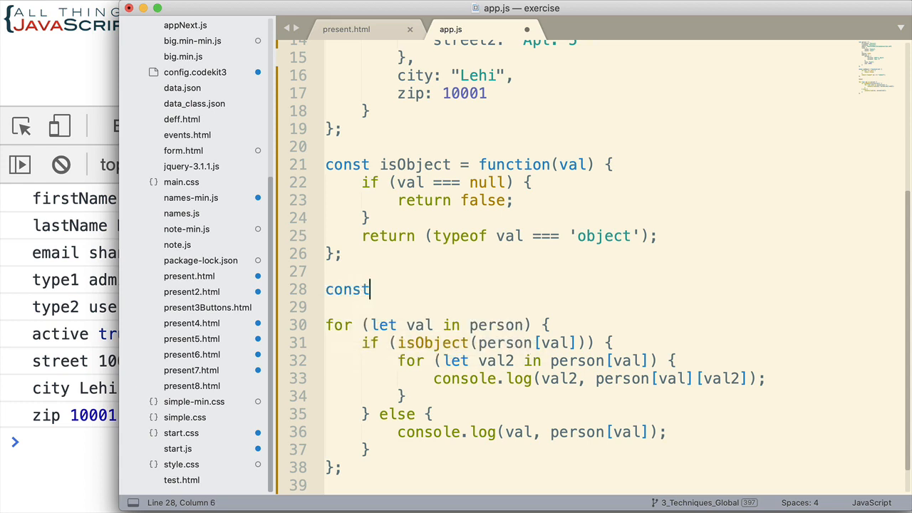
{"action": "type", "text": "obj"}
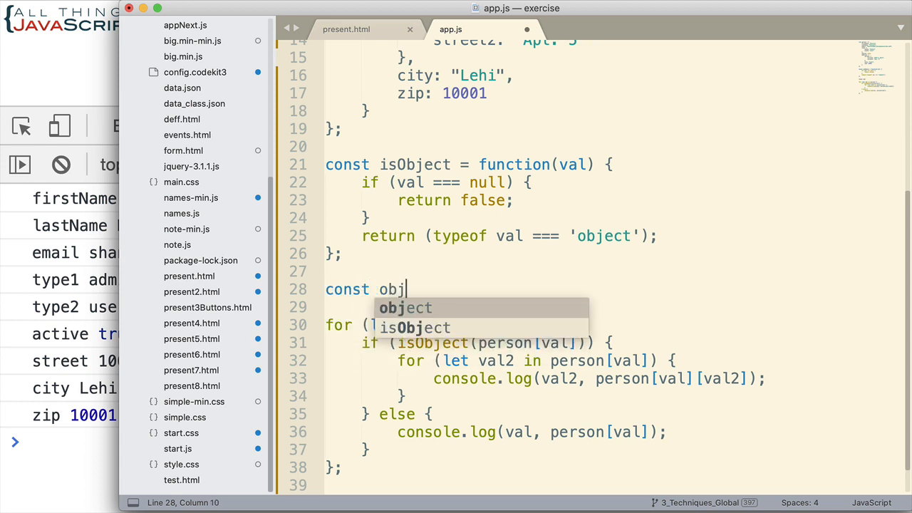
{"action": "type", "text": "Props"}
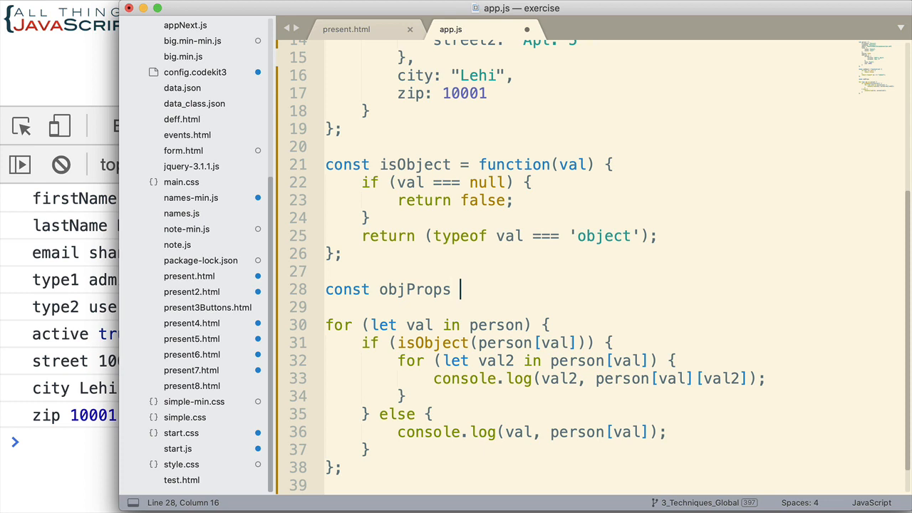
{"action": "type", "text": "= function"}
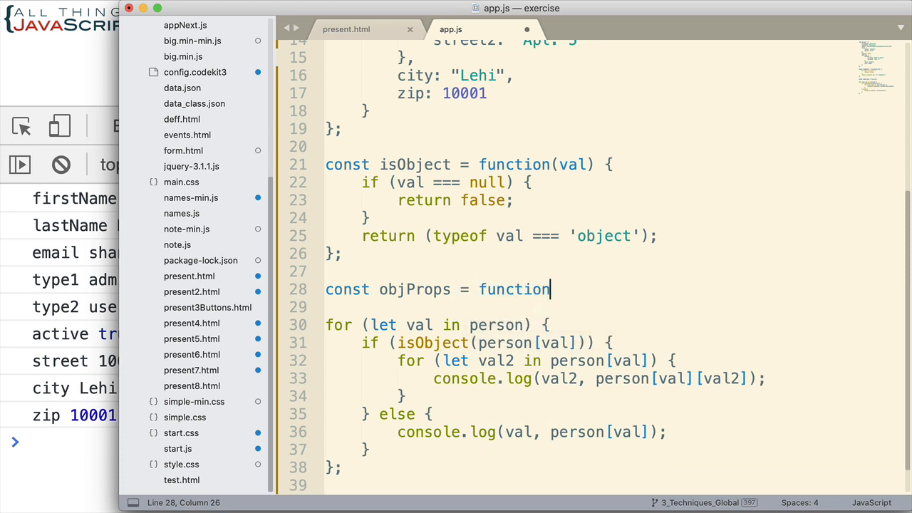
{"action": "type", "text": "(obj"}
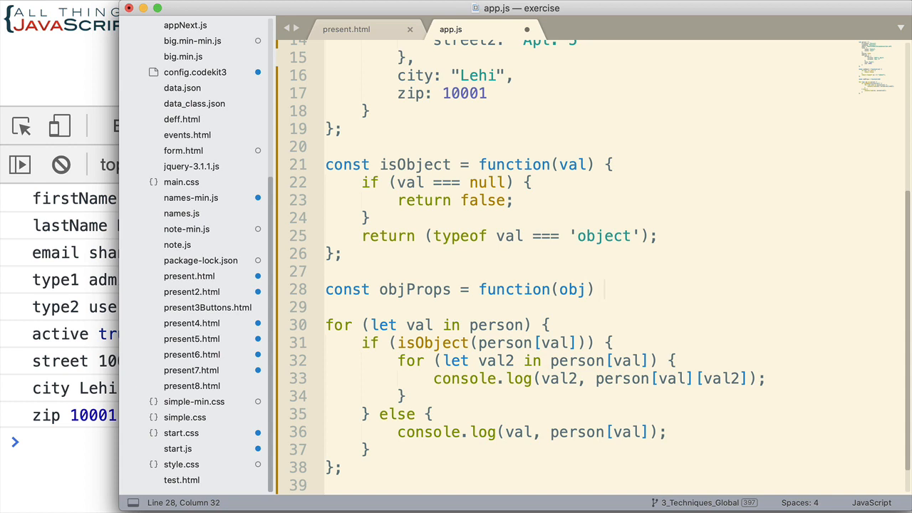
{"action": "type", "text": "{"}
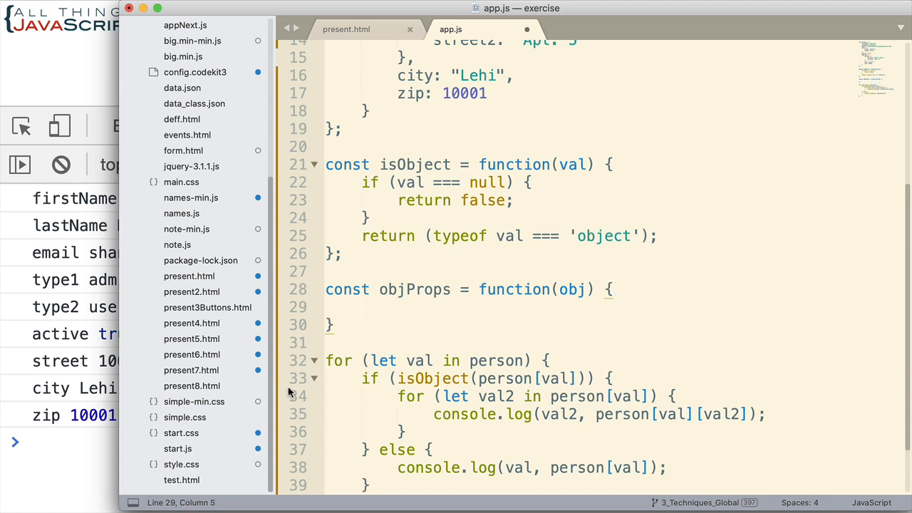
Step: Cut the for...in loop into the objProps body and re-indent it
{"action": "scroll", "scroll_direction": "down", "scroll_amount": 3}
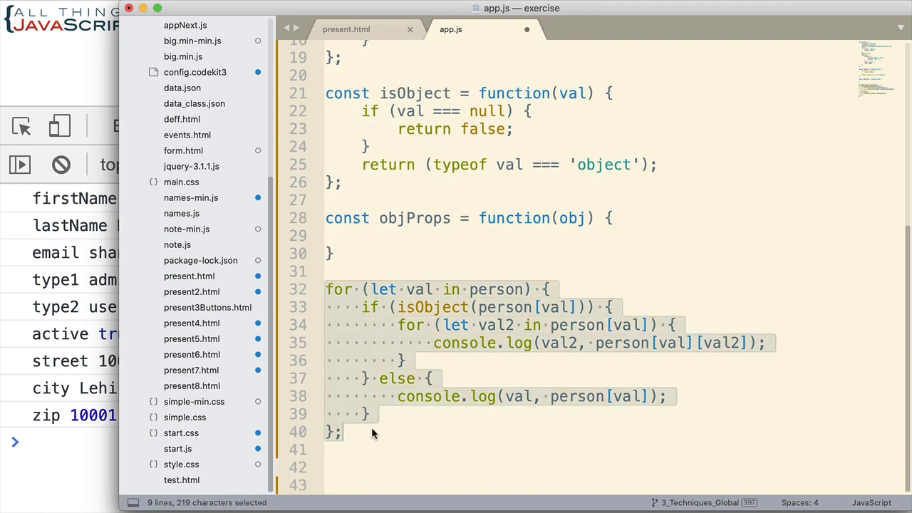
{"action": "key", "text": "cmd+x"}
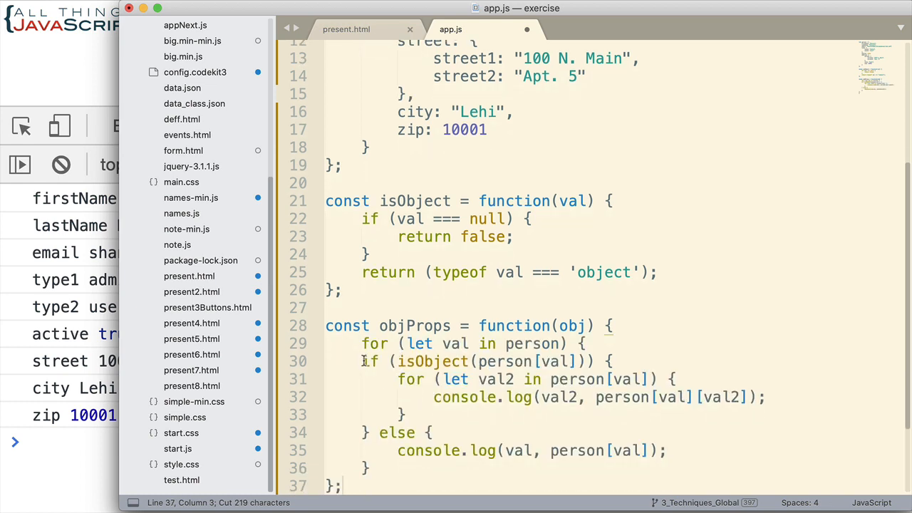
{"action": "left_click_drag", "start_coordinate": [362, 362], "coordinate": [371, 468]}
{"action": "type", "text": "}"}
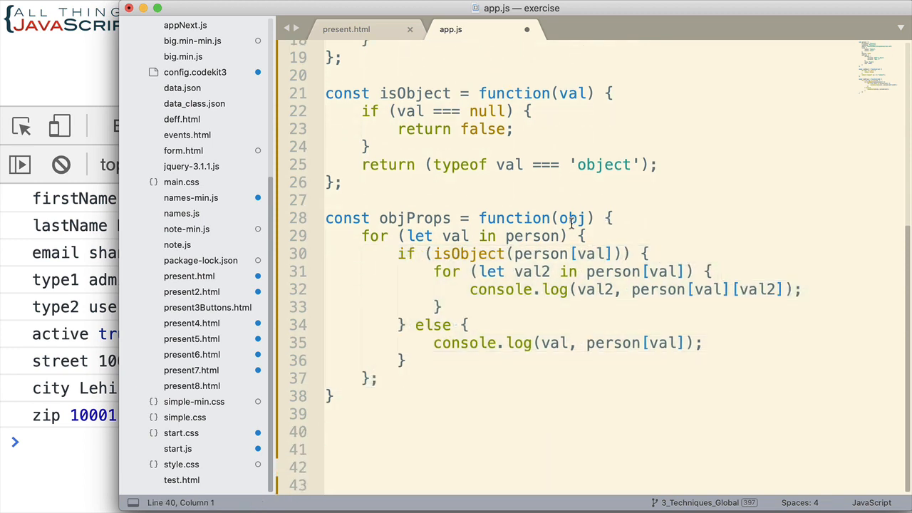
{"action": "double_click", "coordinate": [572, 218]}
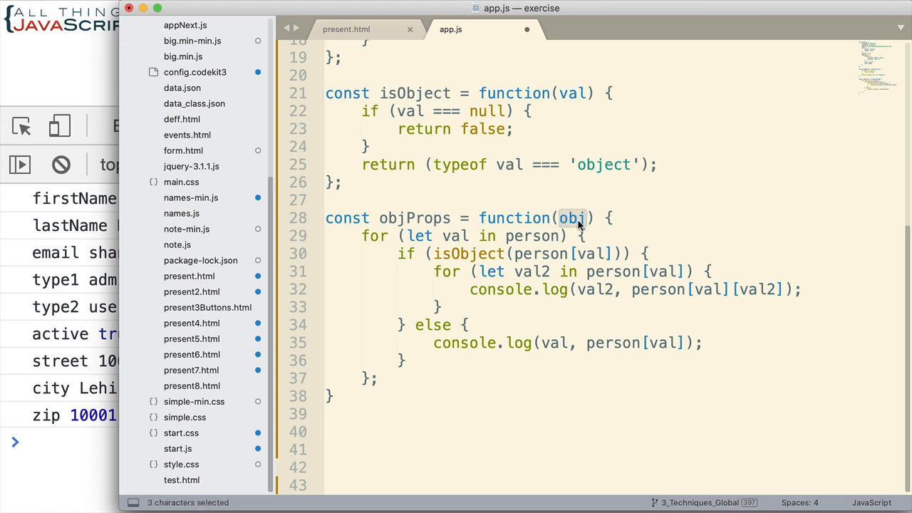
{"action": "mouse_move", "coordinate": [317, 388]}
{"action": "type", "text": ";"}
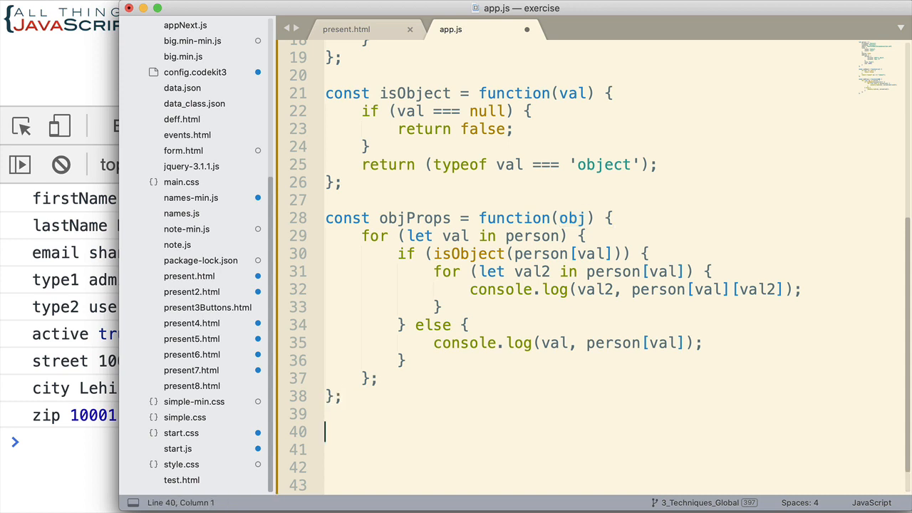
Step: Call objProps(person); after the function definition
{"action": "type", "text": "objP"}
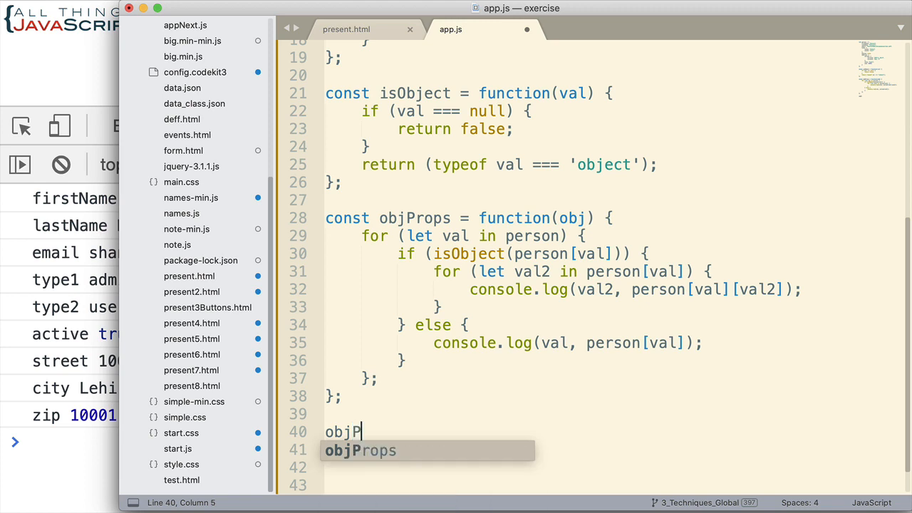
{"action": "type", "text": "rops"}
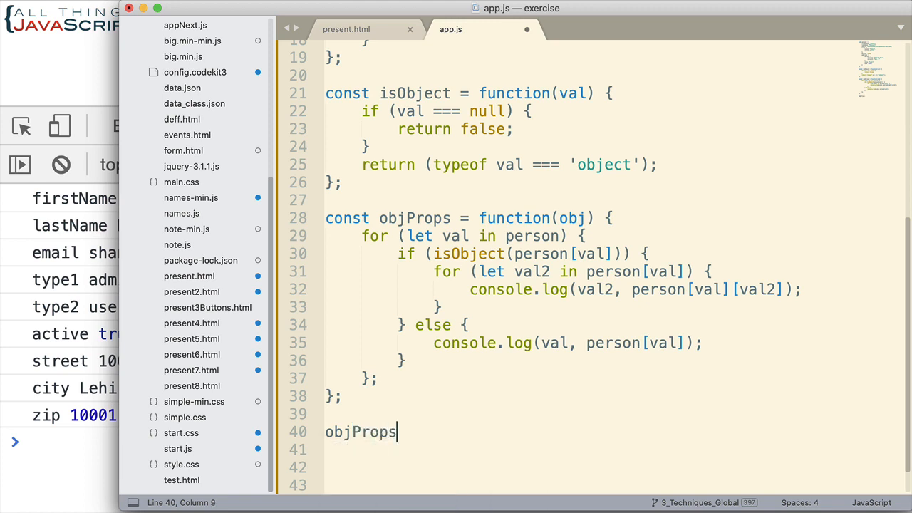
{"action": "type", "text": "(person)"}
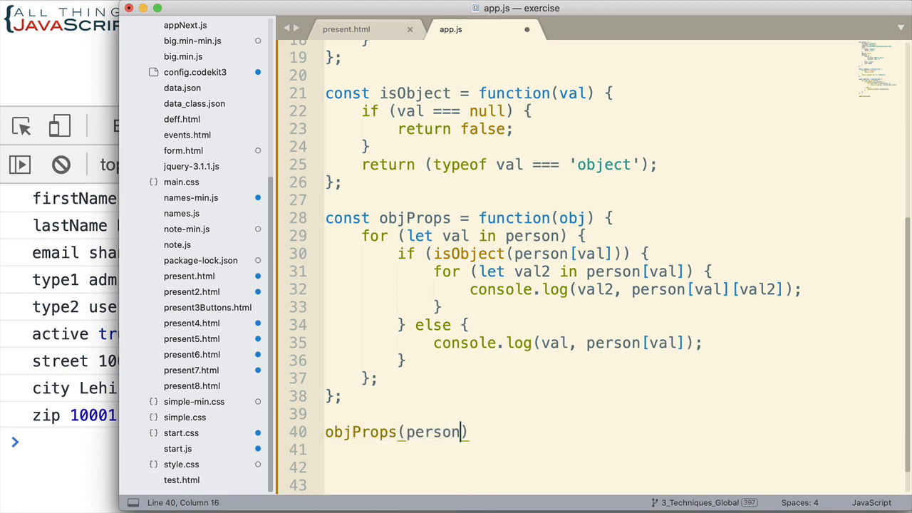
{"action": "type", "text": ";"}
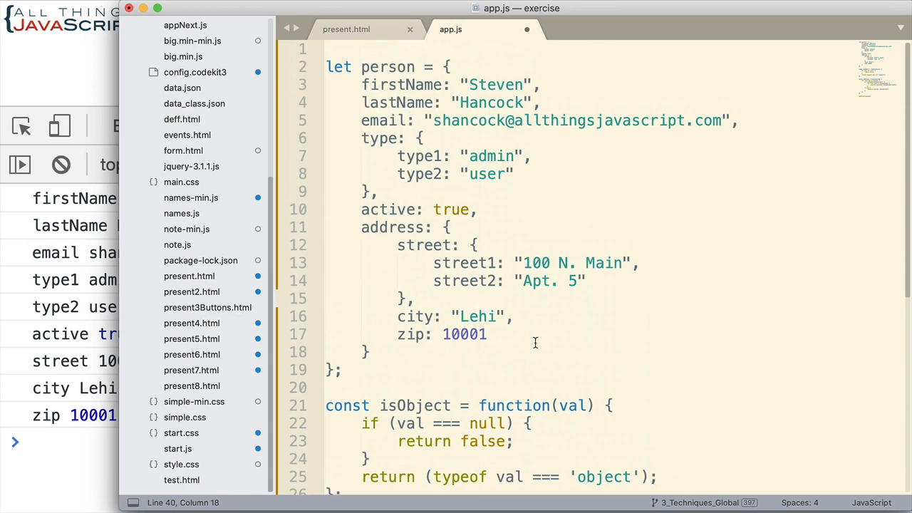
Step: Rename every person reference inside the objProps loops to obj
{"action": "scroll", "scroll_direction": "down", "scroll_amount": 3}
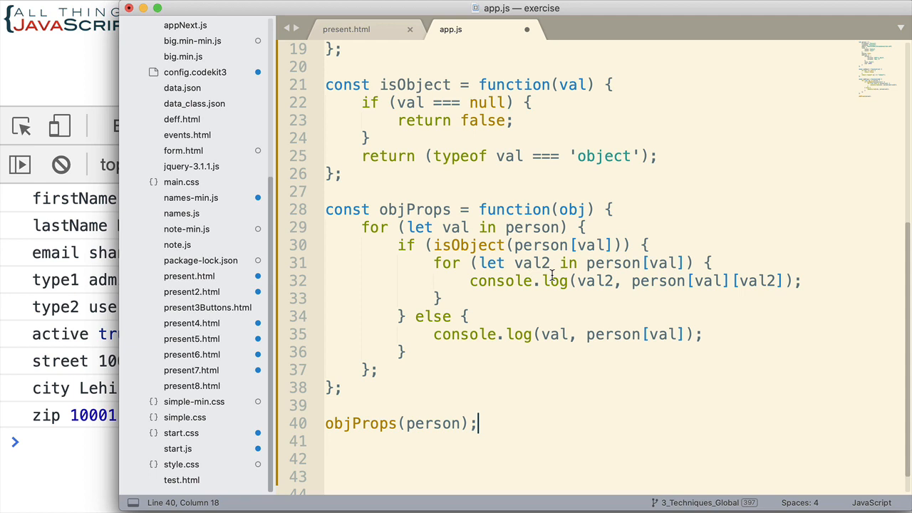
{"action": "double_click", "coordinate": [531, 228]}
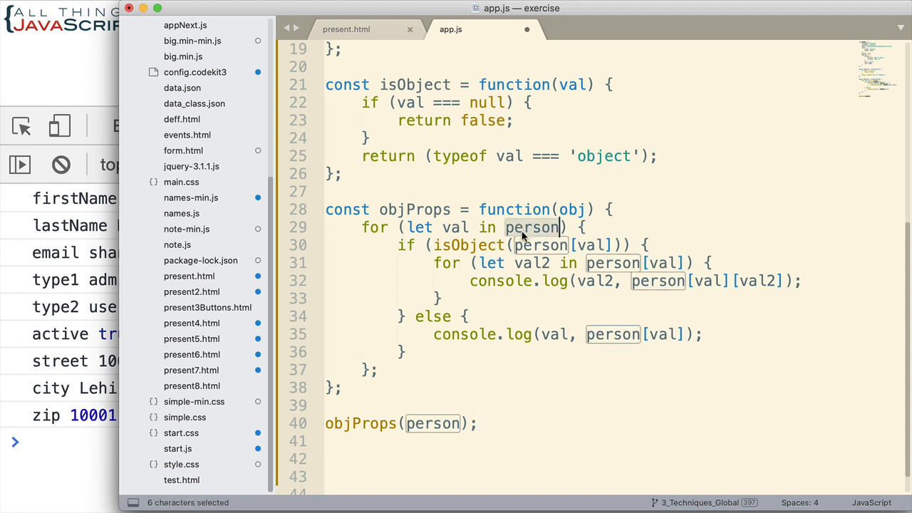
{"action": "type", "text": "obj"}
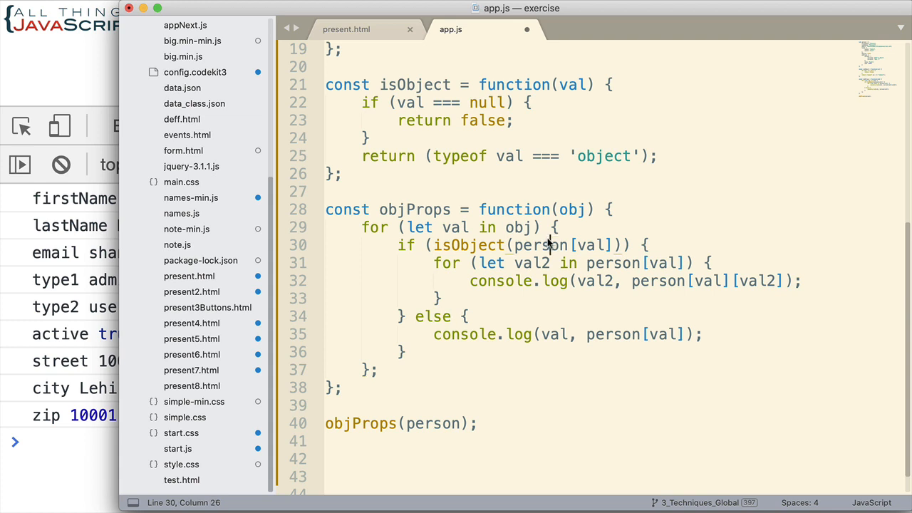
{"action": "double_click", "coordinate": [538, 245]}
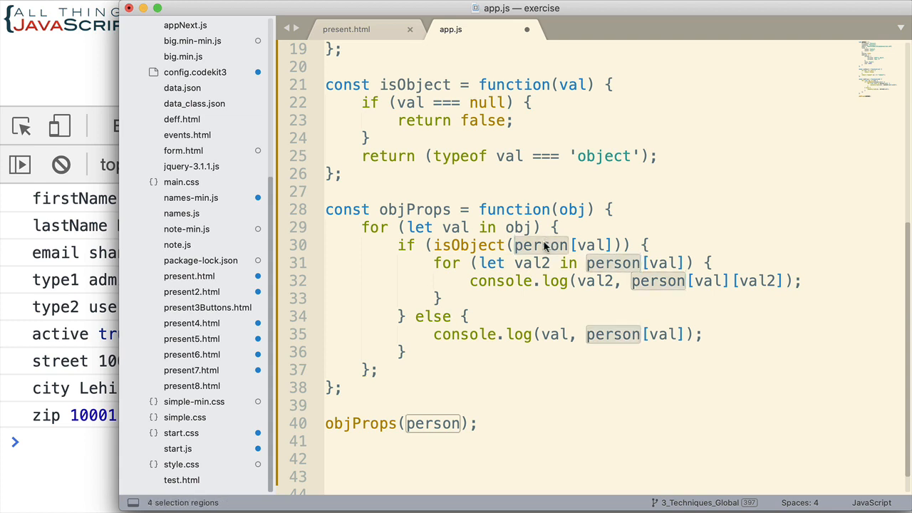
{"action": "type", "text": "obj"}
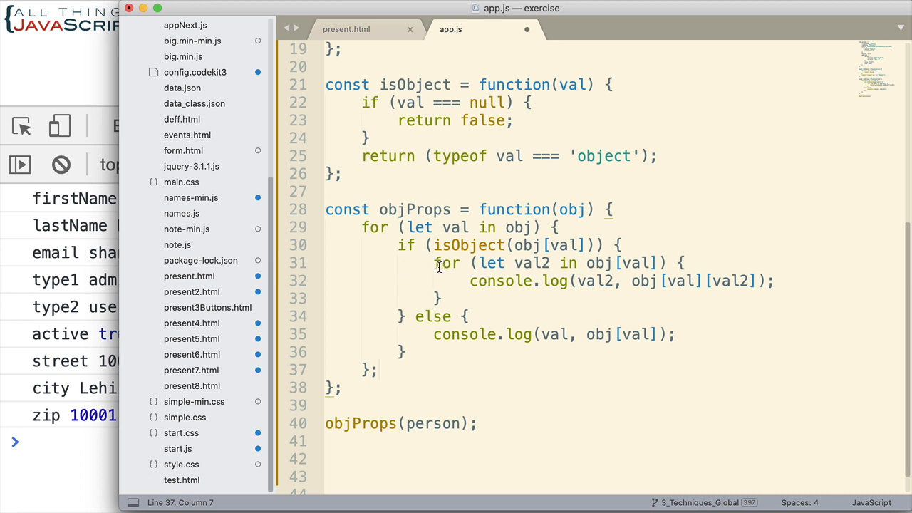
{"action": "mouse_move", "coordinate": [474, 254]}
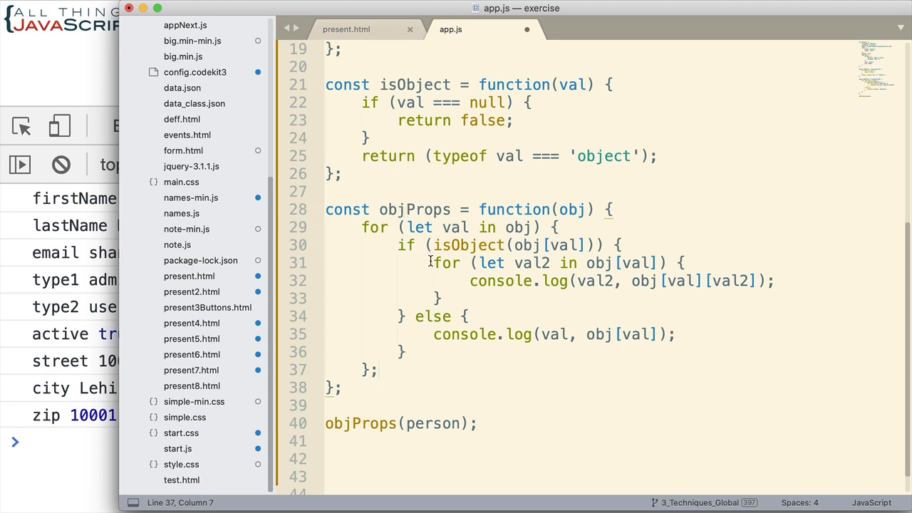
Step: Replace the inner for loop with the recursive call objProps(obj[val]);
{"action": "left_click_drag", "start_coordinate": [433, 262], "coordinate": [442, 298]}
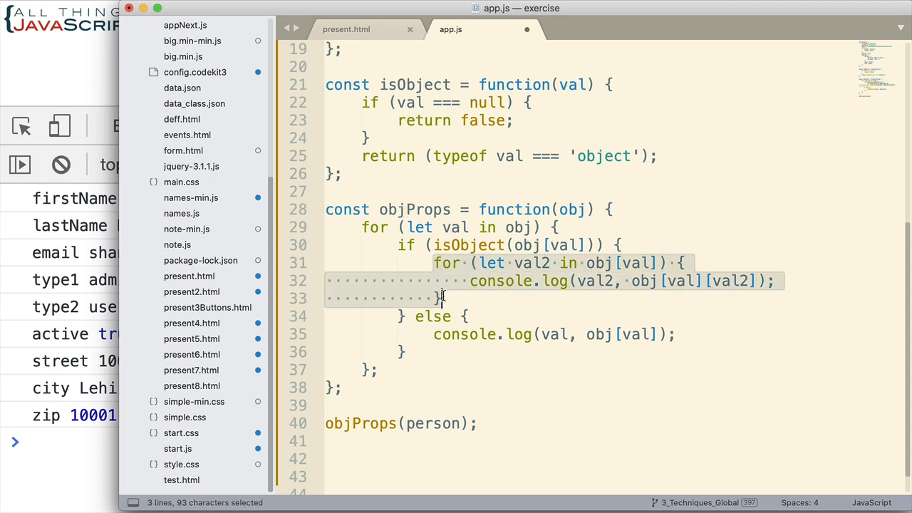
{"action": "mouse_move", "coordinate": [443, 298]}
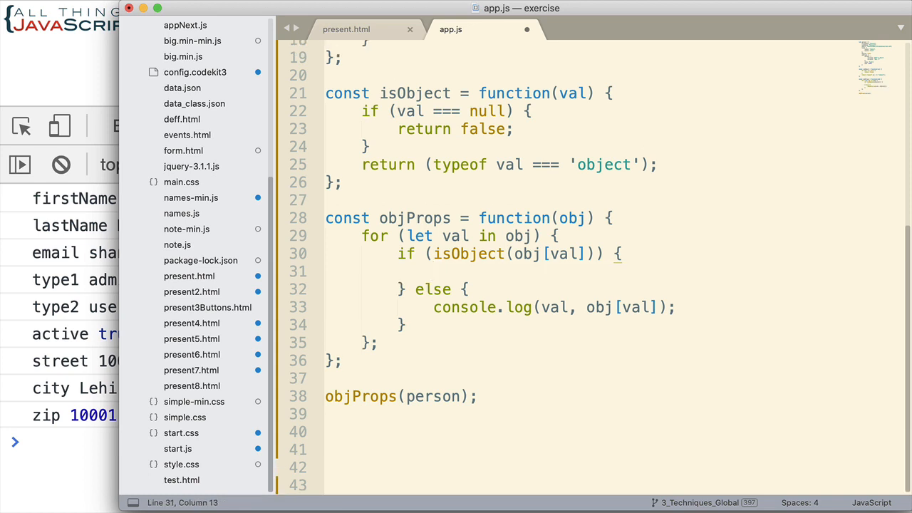
{"action": "type", "text": "objProps"}
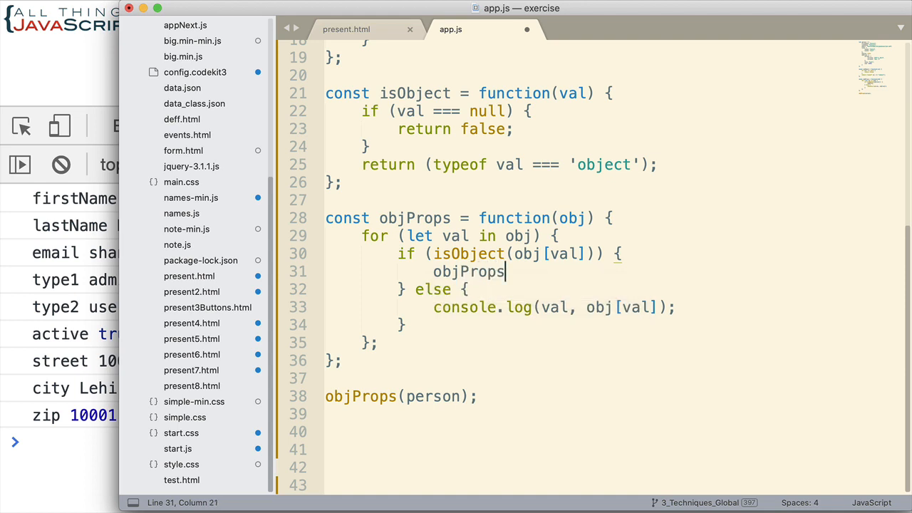
{"action": "type", "text": "(obj"}
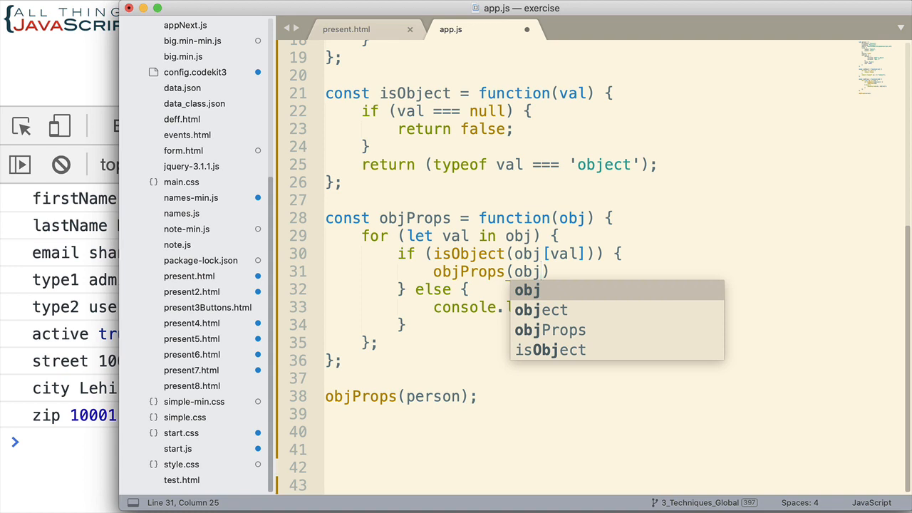
{"action": "type", "text": "[]"}
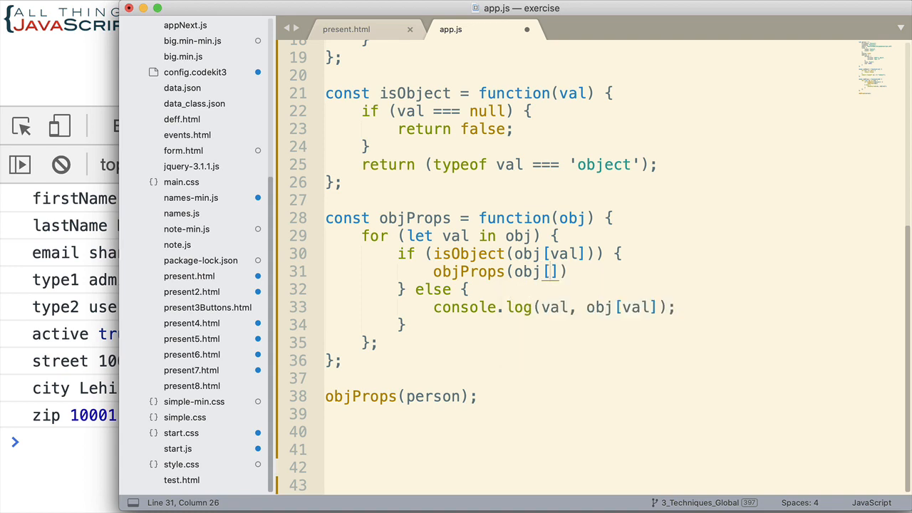
{"action": "type", "text": "val"}
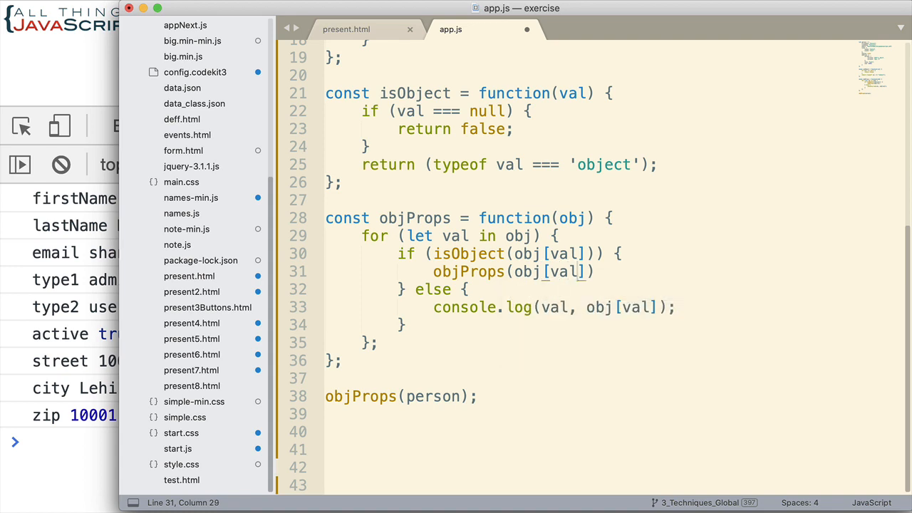
{"action": "type", "text": ")"}
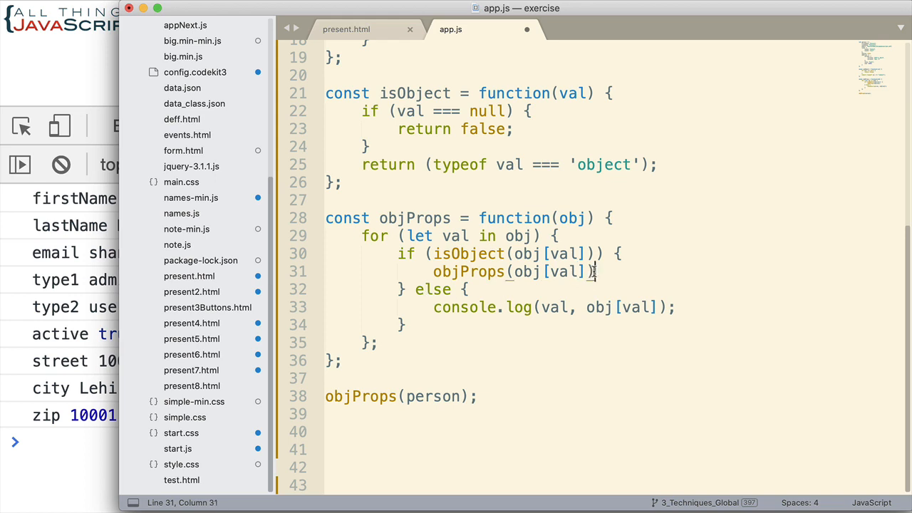
{"action": "type", "text": ";"}
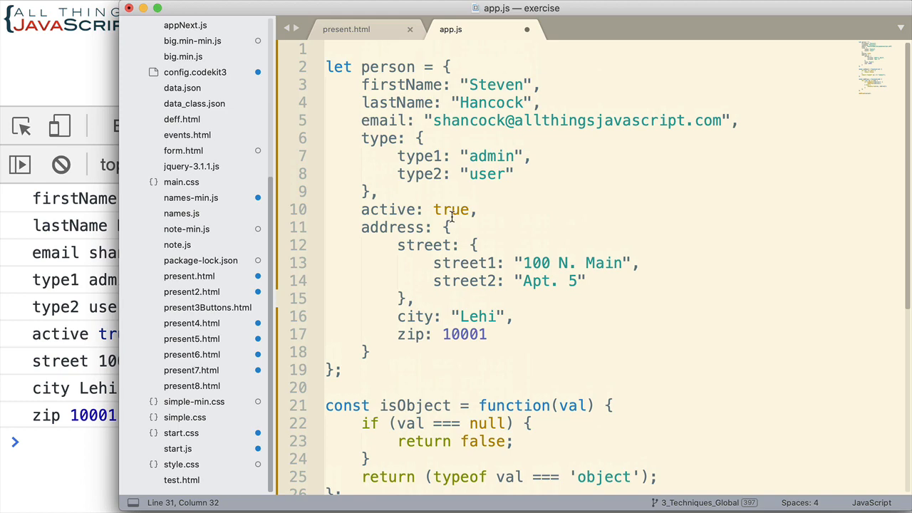
{"action": "scroll", "scroll_direction": "down", "scroll_amount": 3}
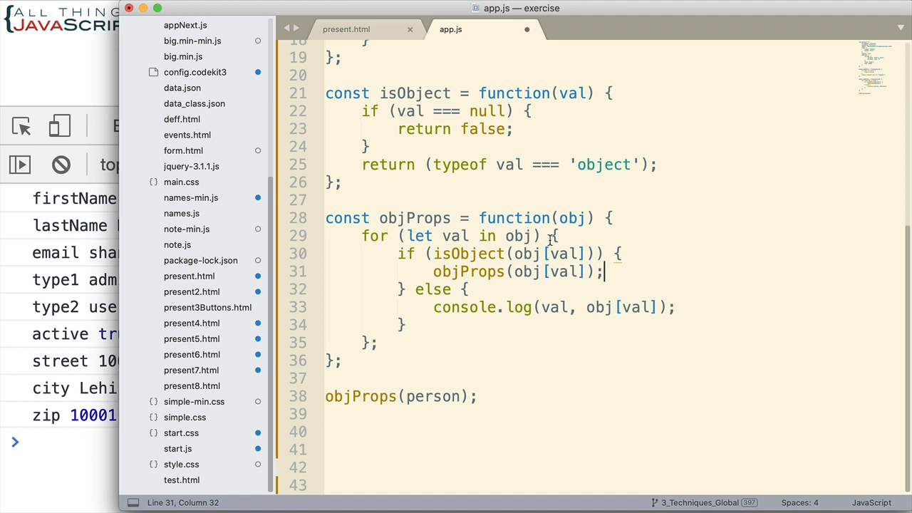
{"action": "mouse_move", "coordinate": [470, 320]}
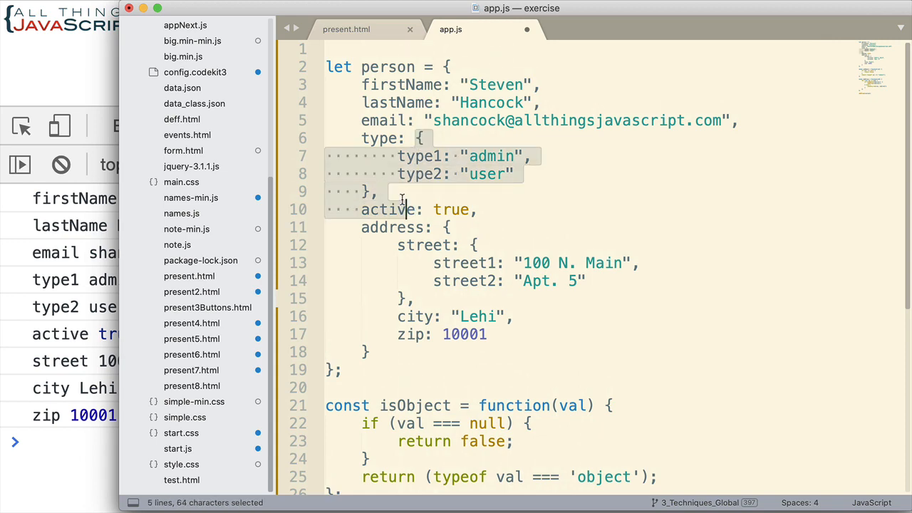
{"action": "scroll", "scroll_direction": "down", "scroll_amount": 3}
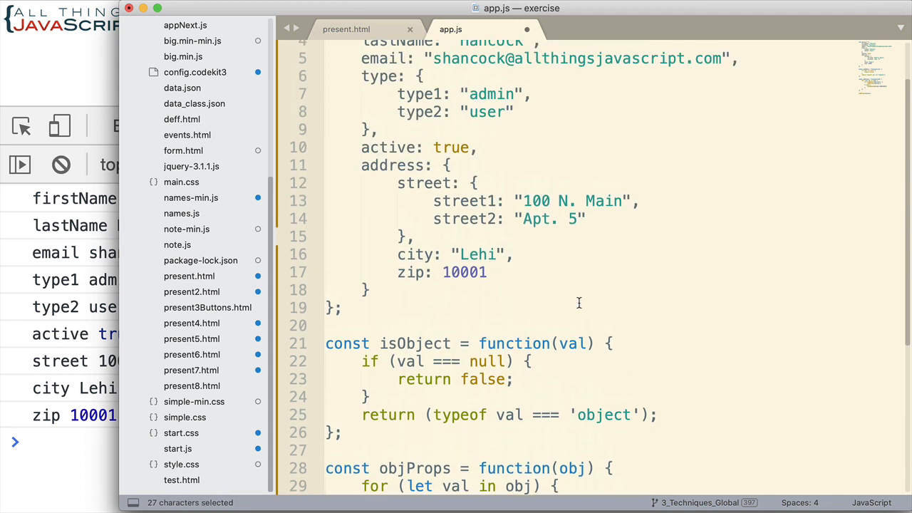
{"action": "mouse_move", "coordinate": [528, 256]}
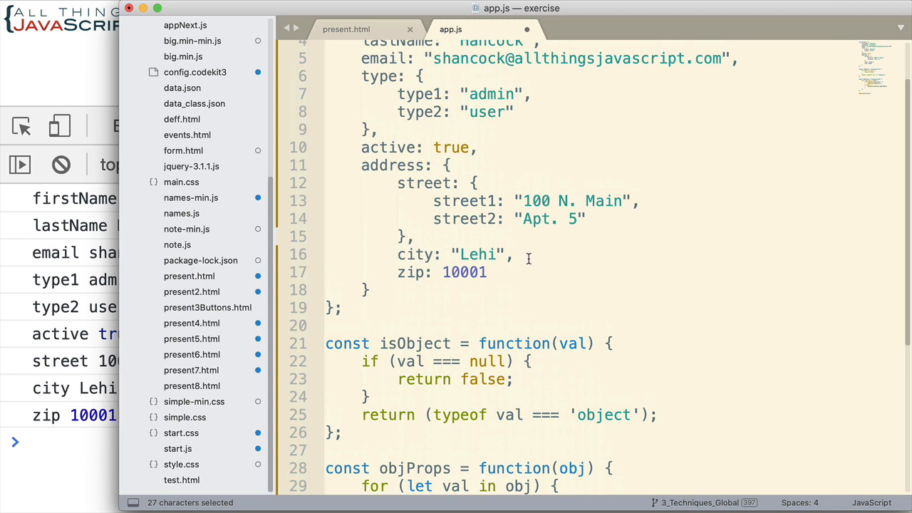
{"action": "scroll", "scroll_direction": "down", "scroll_amount": 3}
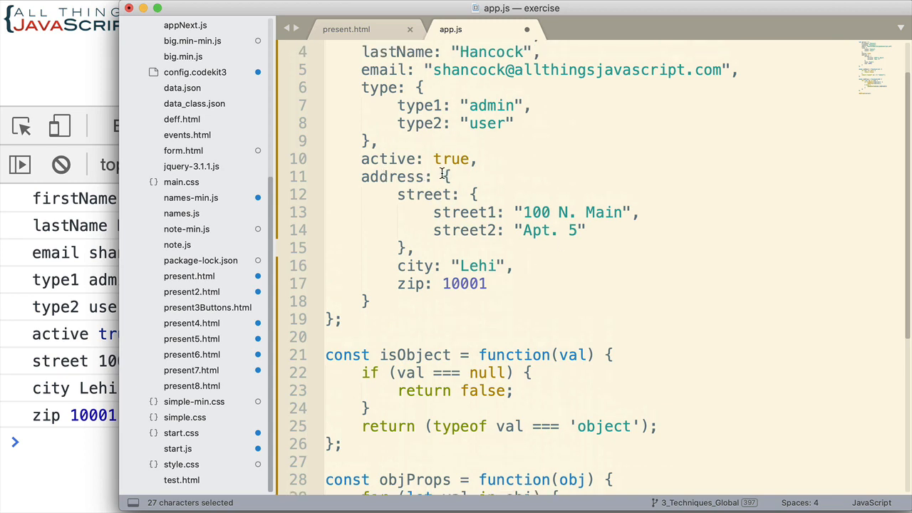
{"action": "left_click_drag", "start_coordinate": [441, 177], "coordinate": [490, 284]}
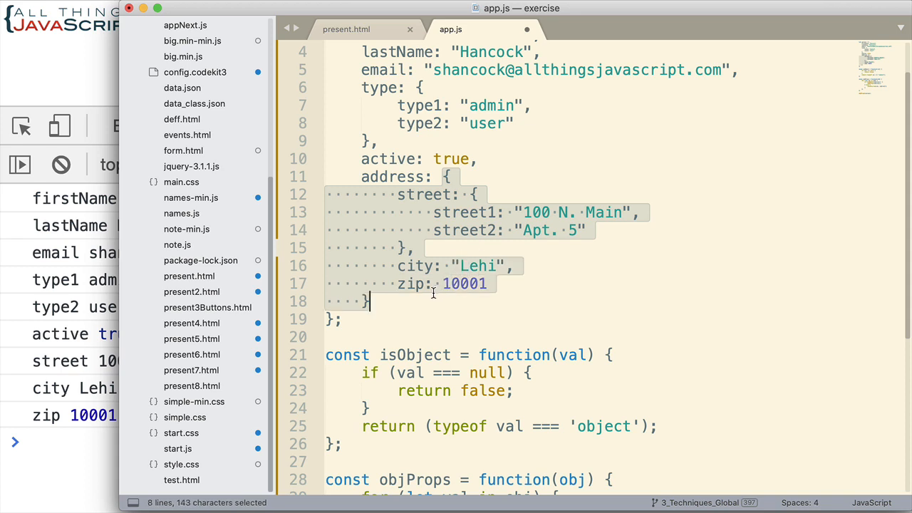
{"action": "mouse_move", "coordinate": [470, 194]}
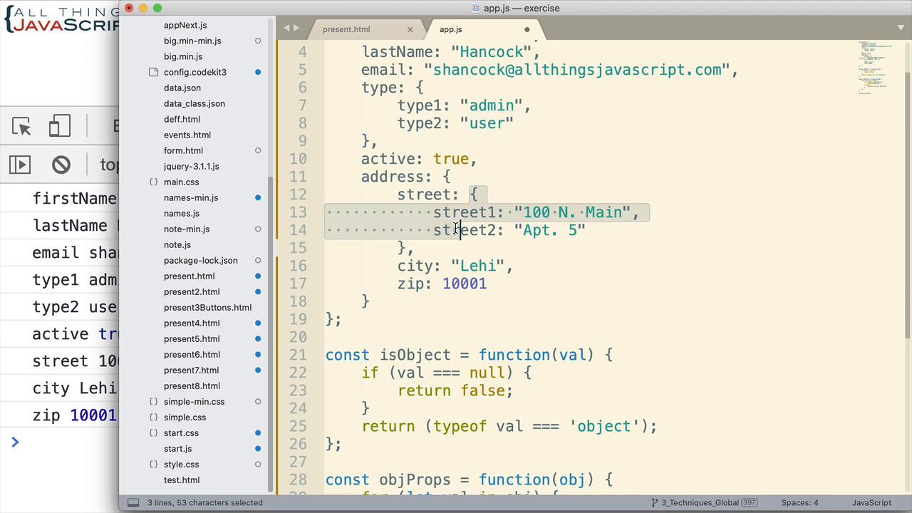
{"action": "left_click_drag", "start_coordinate": [459, 230], "coordinate": [413, 248]}
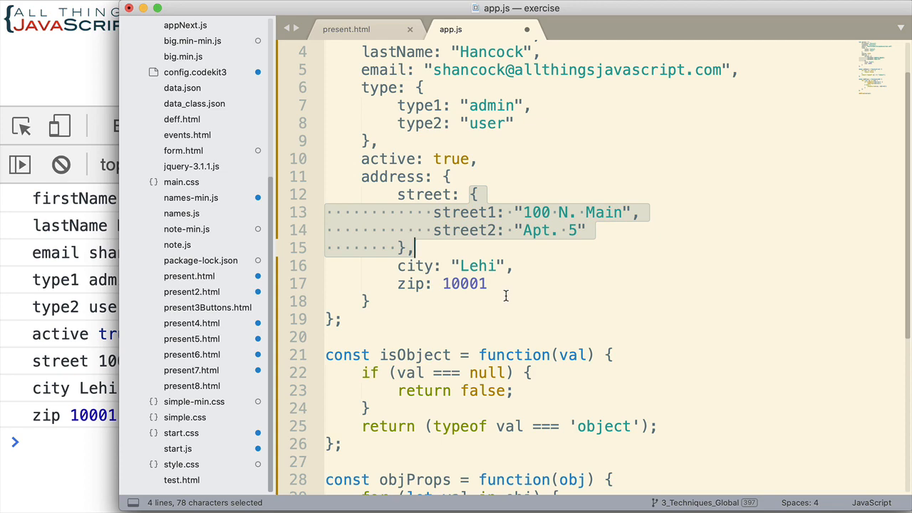
{"action": "scroll", "scroll_direction": "down", "scroll_amount": 3}
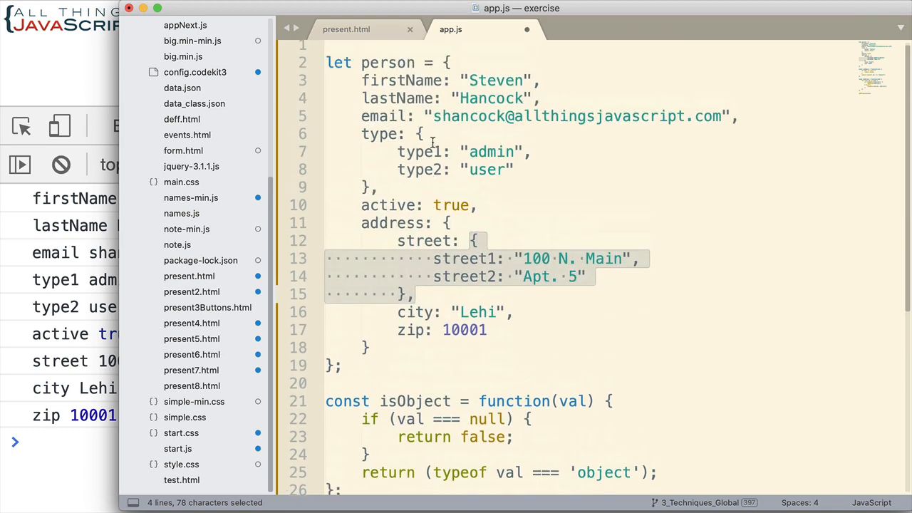
{"action": "scroll", "scroll_direction": "down", "scroll_amount": 3}
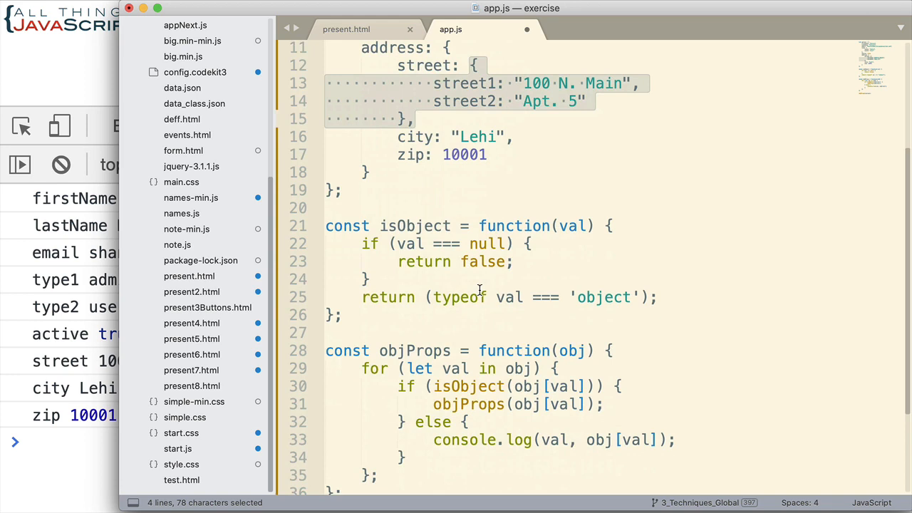
{"action": "scroll", "scroll_direction": "down", "scroll_amount": 3}
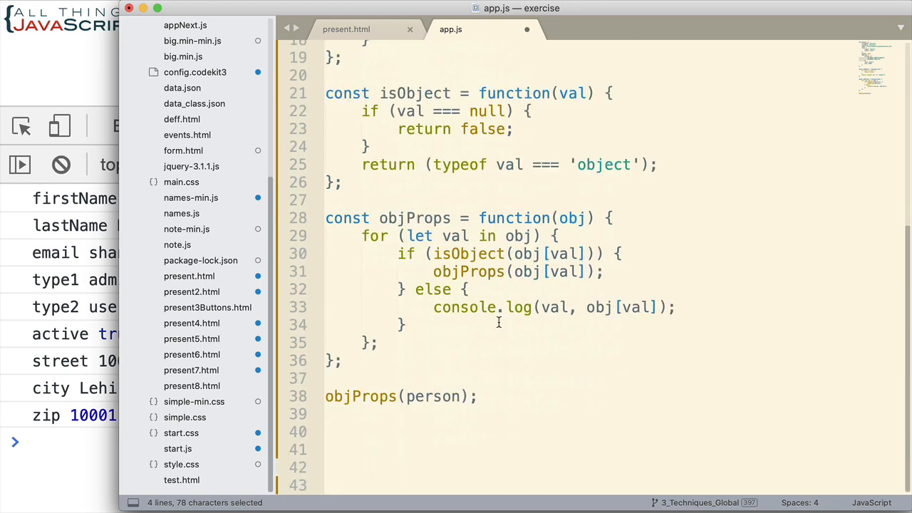
{"action": "key", "text": "cmd+s"}
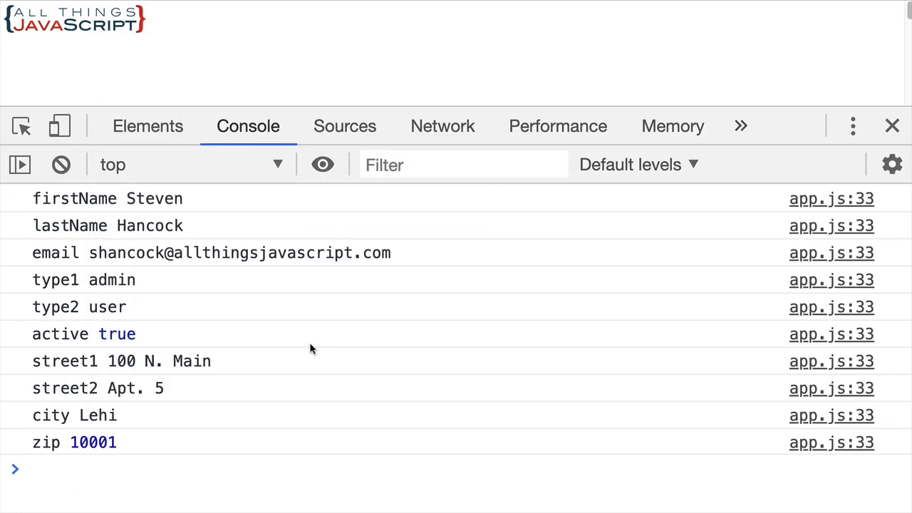
{"action": "mouse_move", "coordinate": [79, 203]}
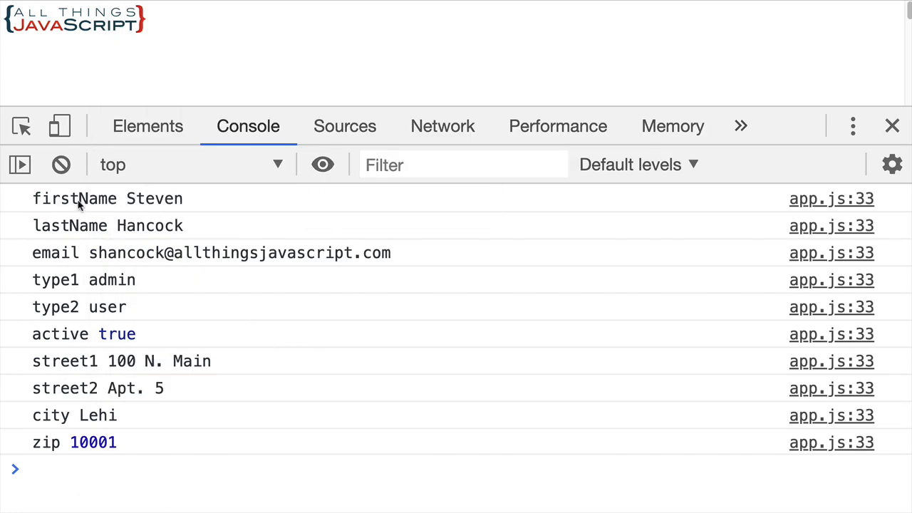
{"action": "mouse_move", "coordinate": [51, 340]}
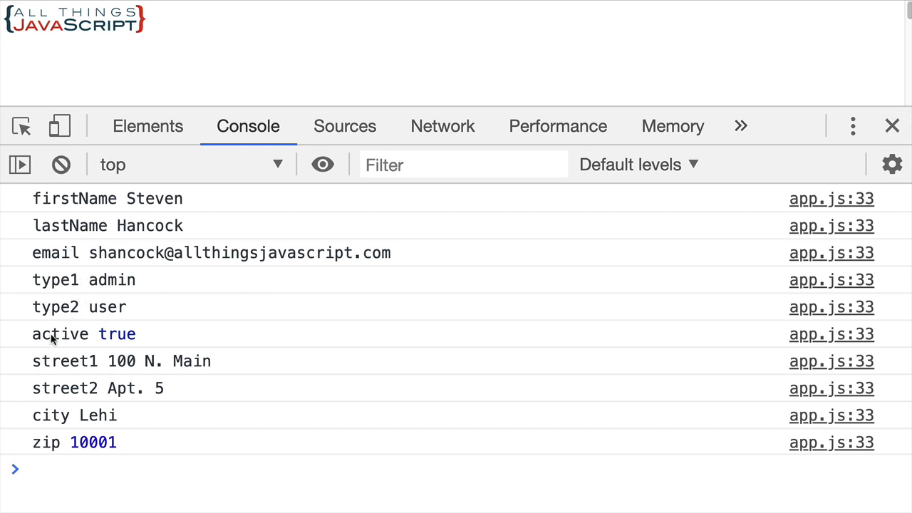
{"action": "mouse_move", "coordinate": [83, 369]}
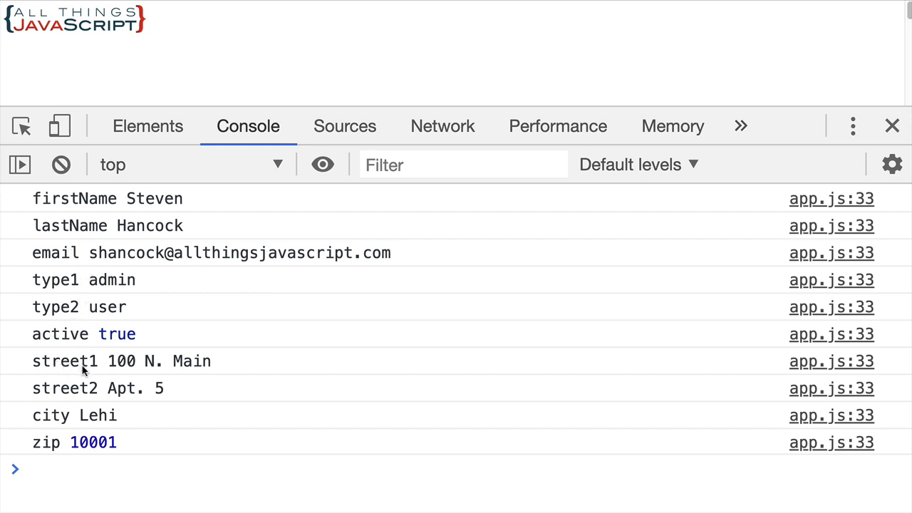
{"action": "mouse_move", "coordinate": [85, 388]}
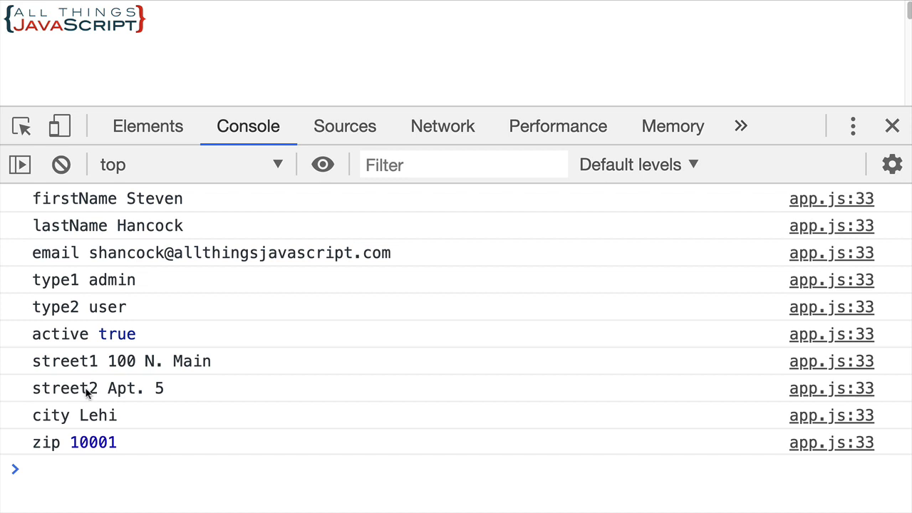
{"action": "mouse_move", "coordinate": [94, 453]}
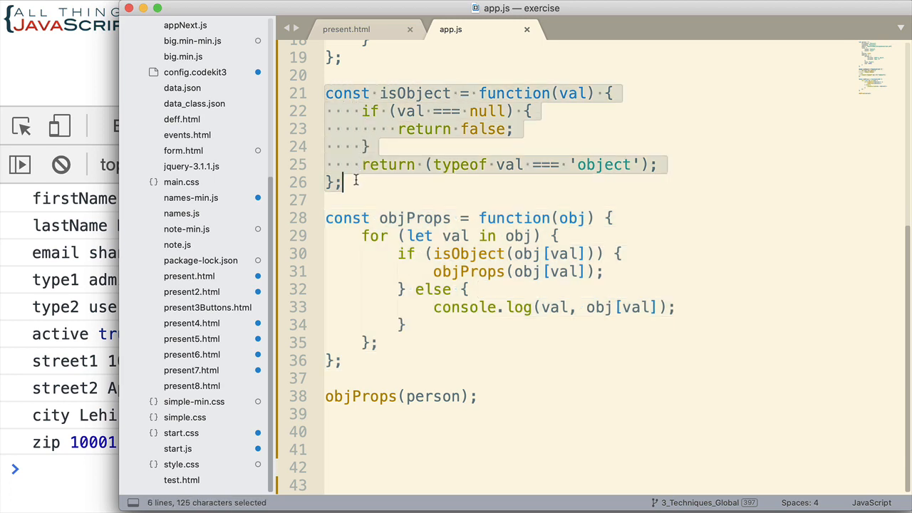
{"action": "mouse_move", "coordinate": [502, 362]}
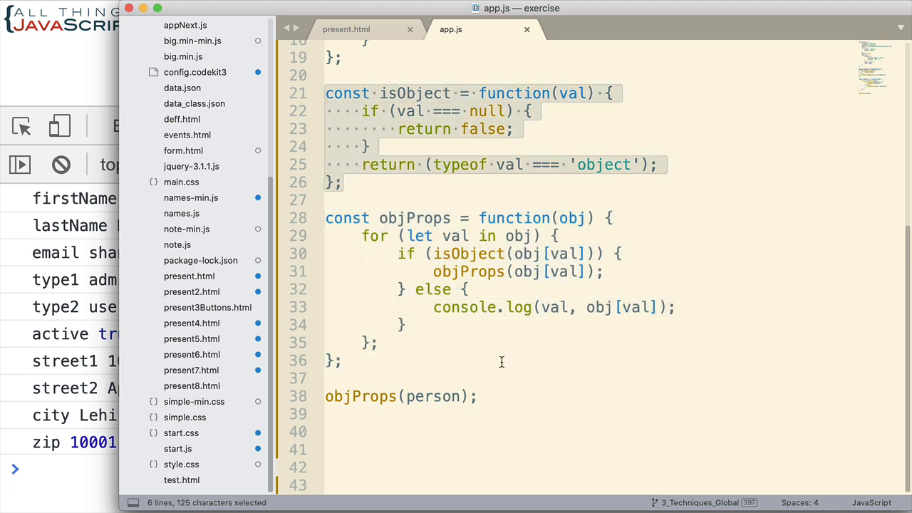